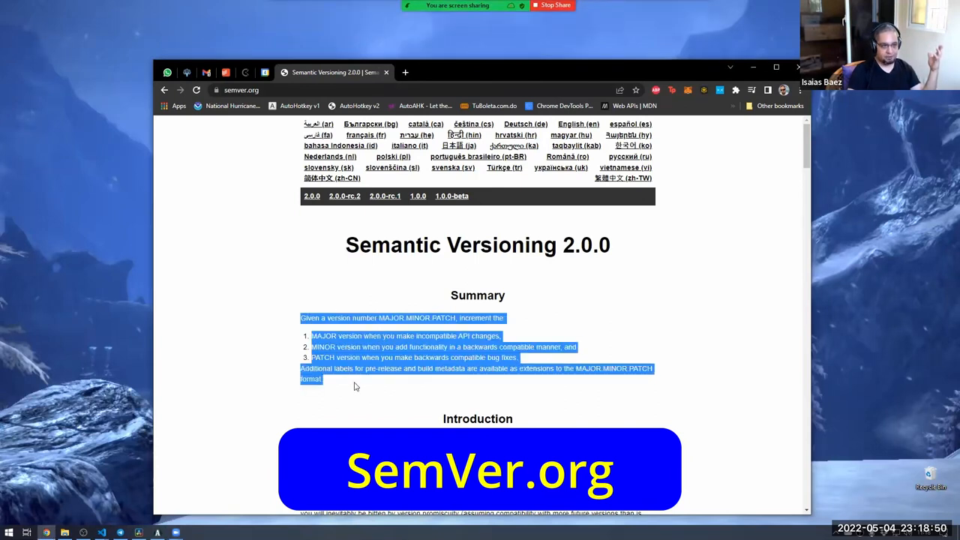
# - Highlight MAJOR, MINOR, PATCH and the title version's digits on the Semantic Versioning page
pyautogui.click(550, 245)
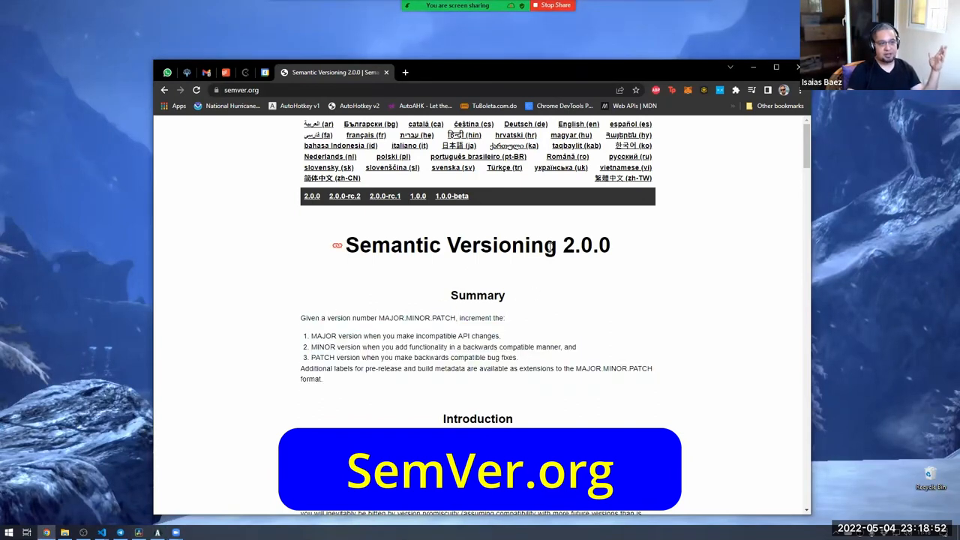
pyautogui.doubleClick(586, 246)
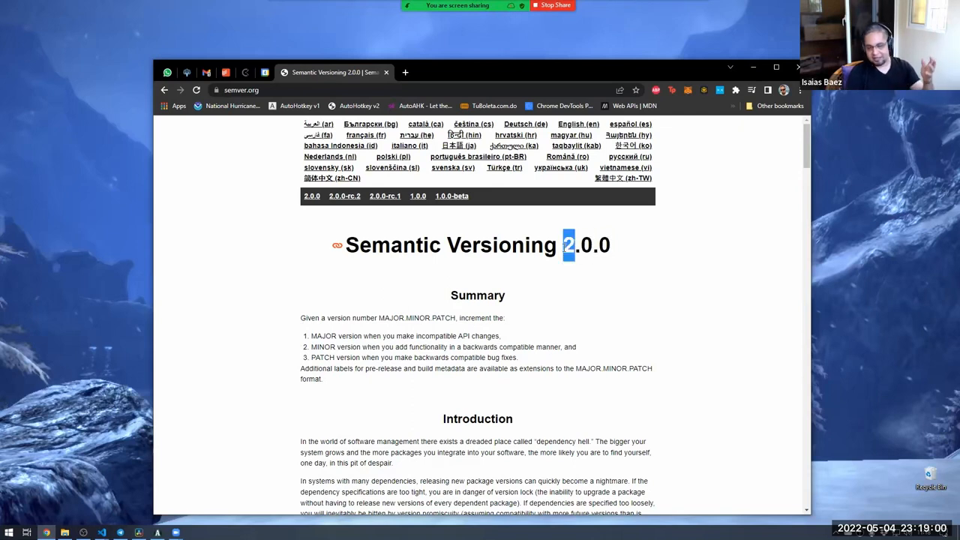
pyautogui.doubleClick(393, 246)
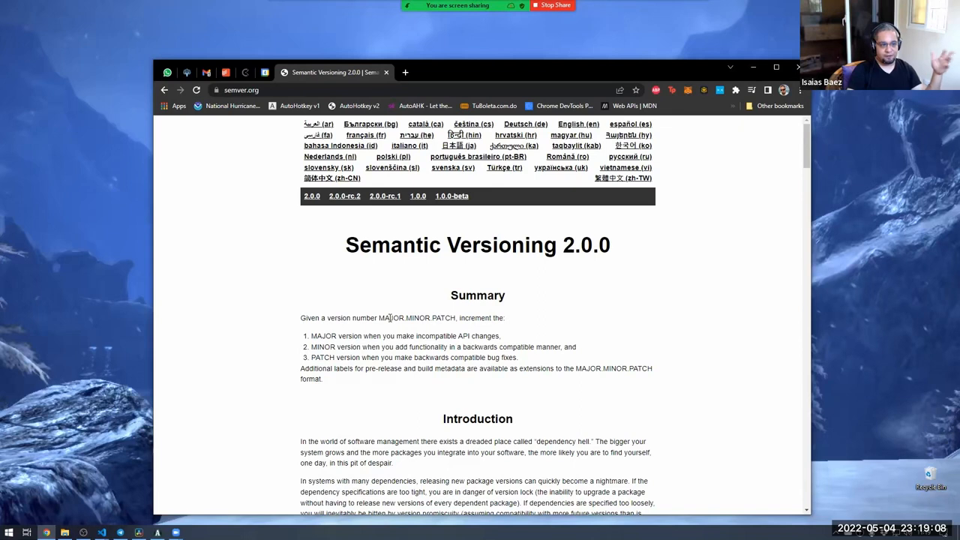
pyautogui.doubleClick(391, 319)
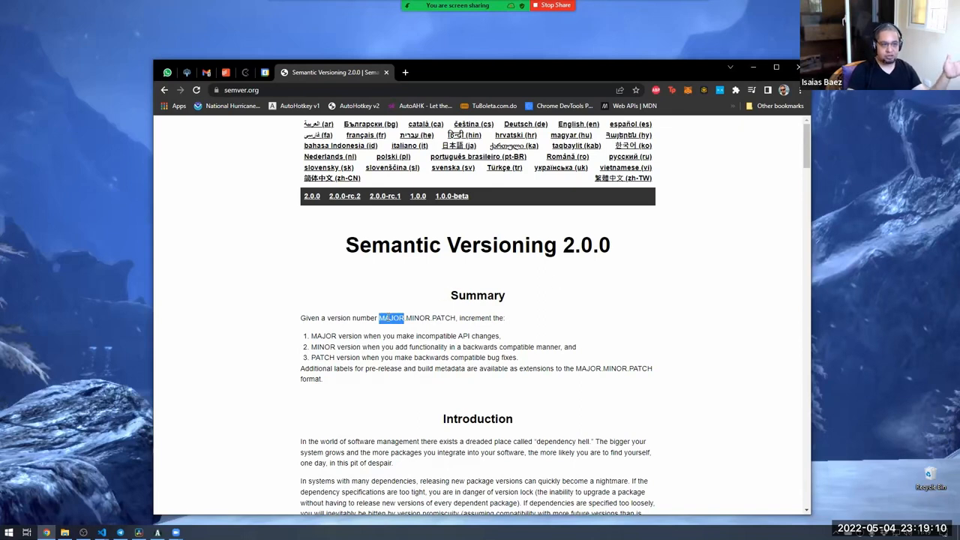
pyautogui.moveTo(546, 301)
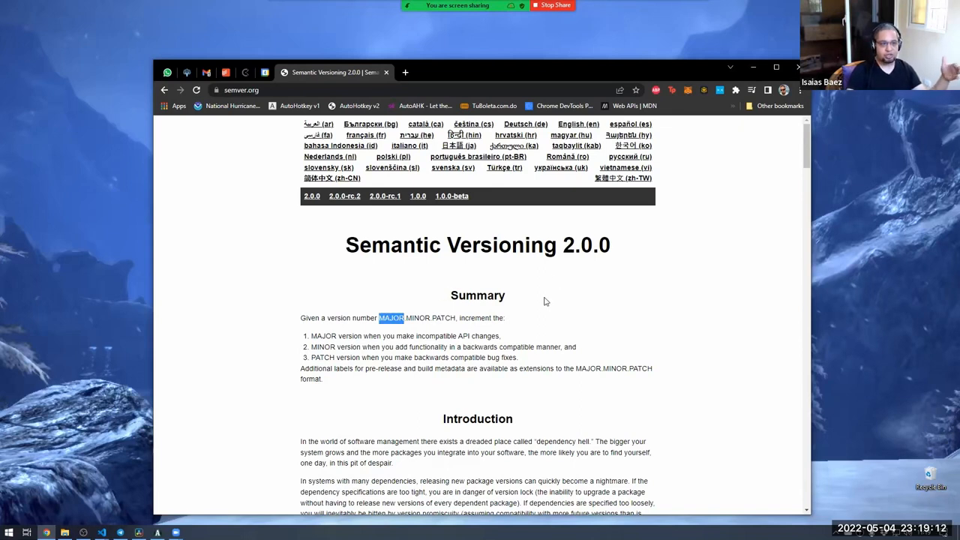
pyautogui.doubleClick(418, 317)
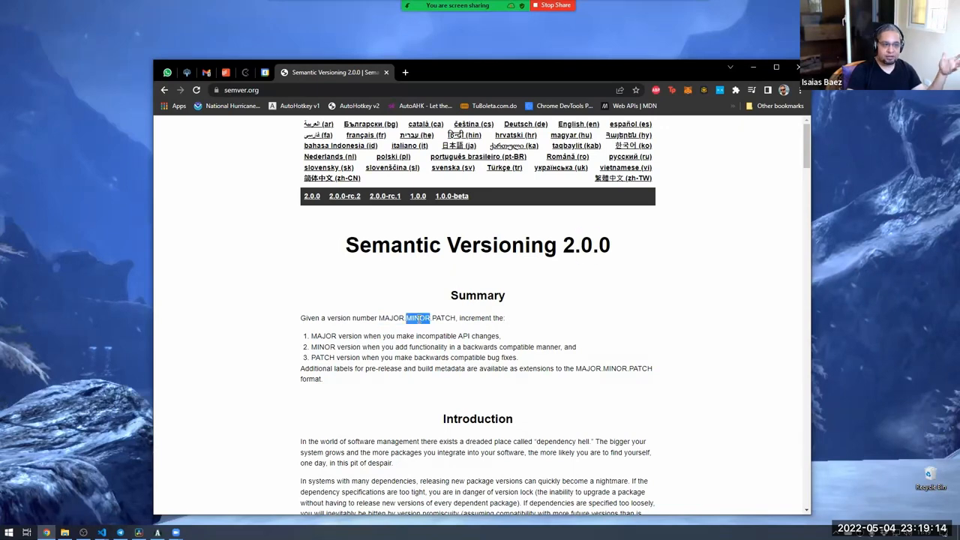
pyautogui.doubleClick(443, 318)
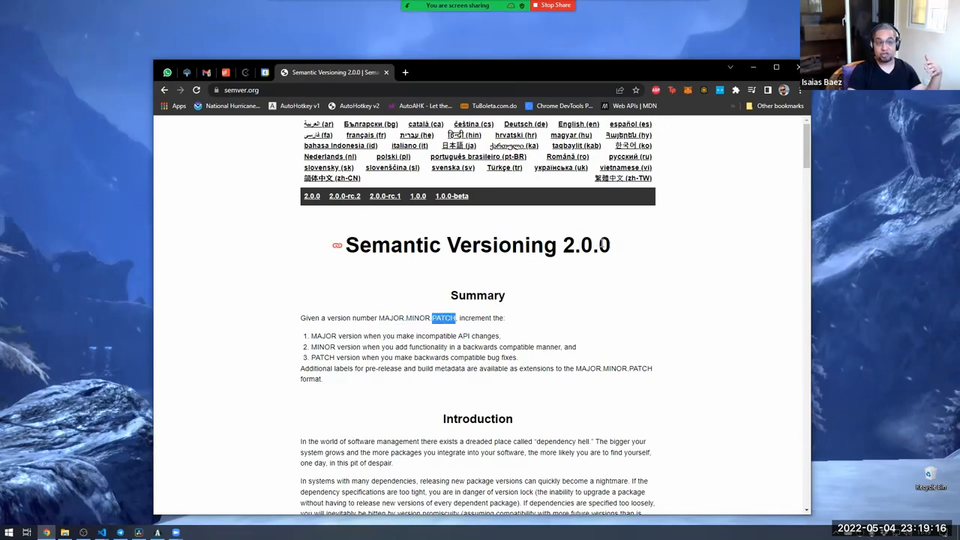
pyautogui.doubleClick(605, 245)
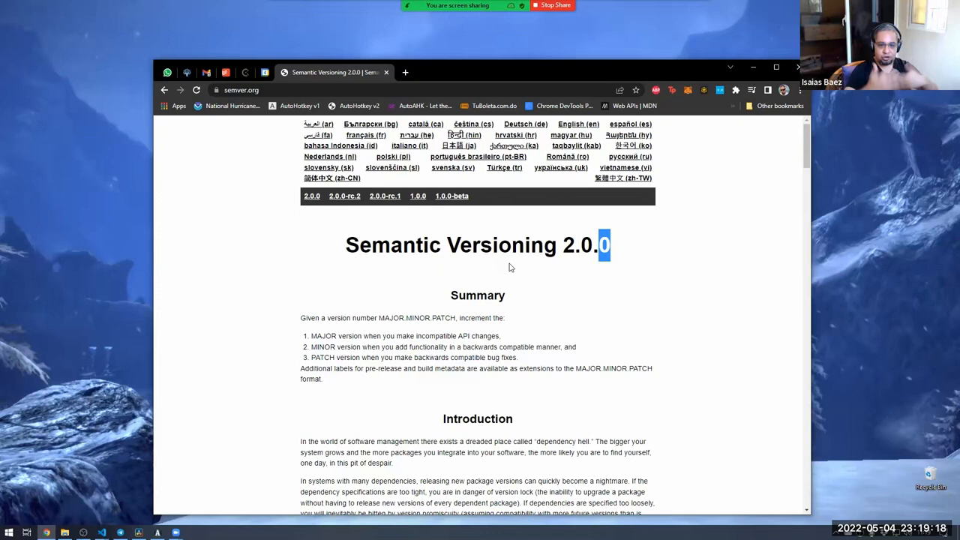
pyautogui.moveTo(610, 265)
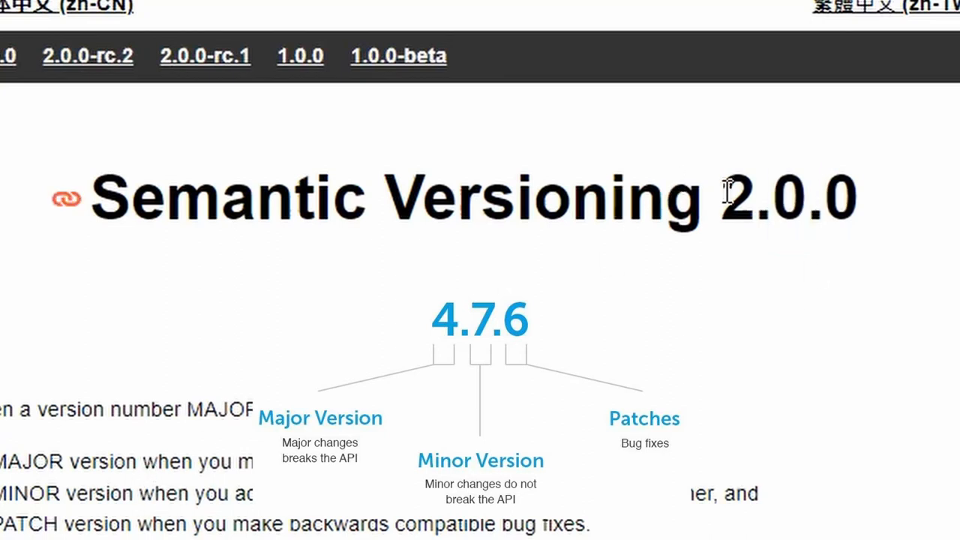
pyautogui.doubleClick(739, 199)
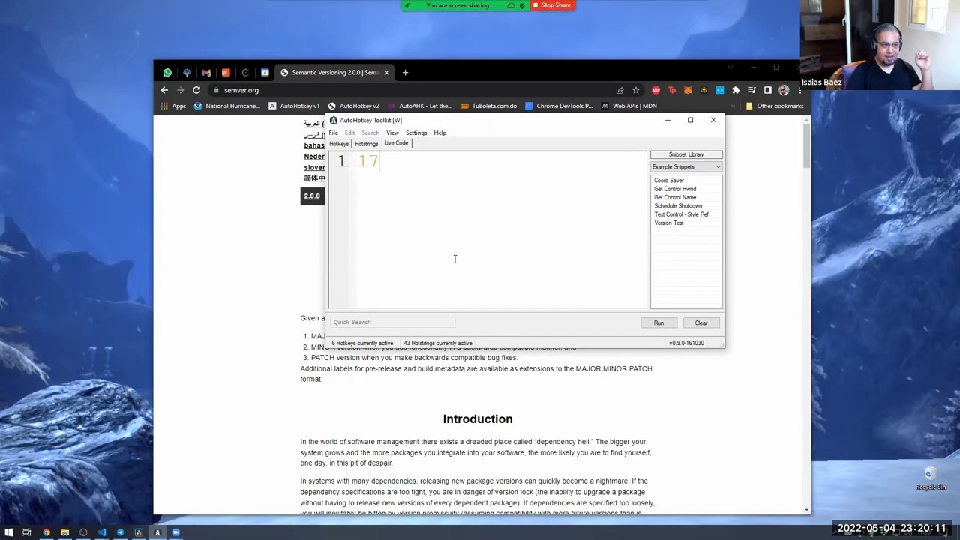
# - Extend the first-line 17 in Live Code to 17.4.2.9, fixing a mistyped digit
pyautogui.write('.')
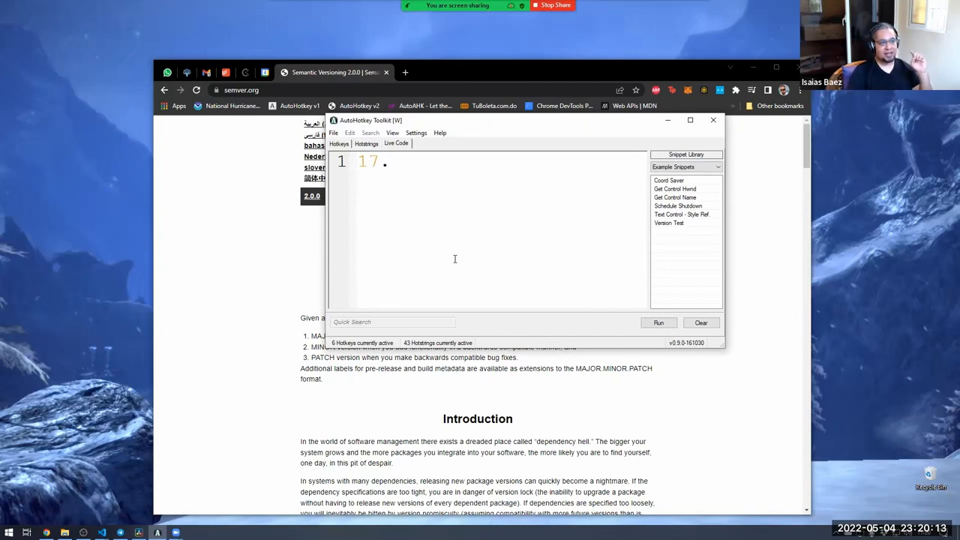
pyautogui.write('4.2.9')
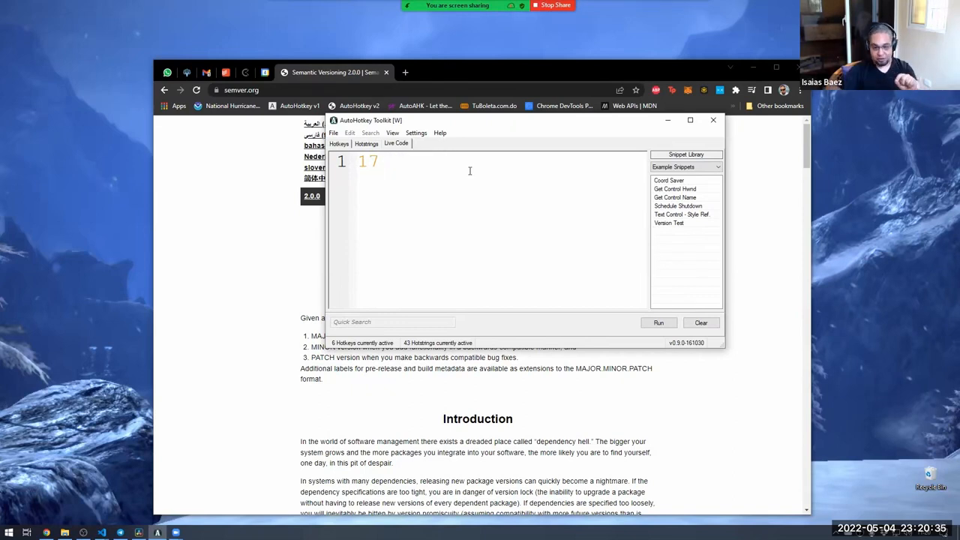
pyautogui.write('.')
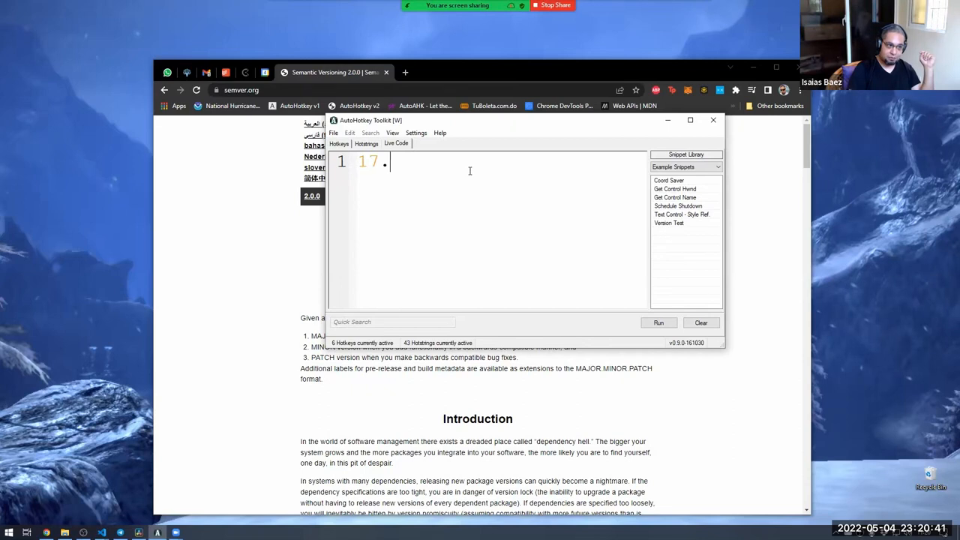
pyautogui.write('4.')
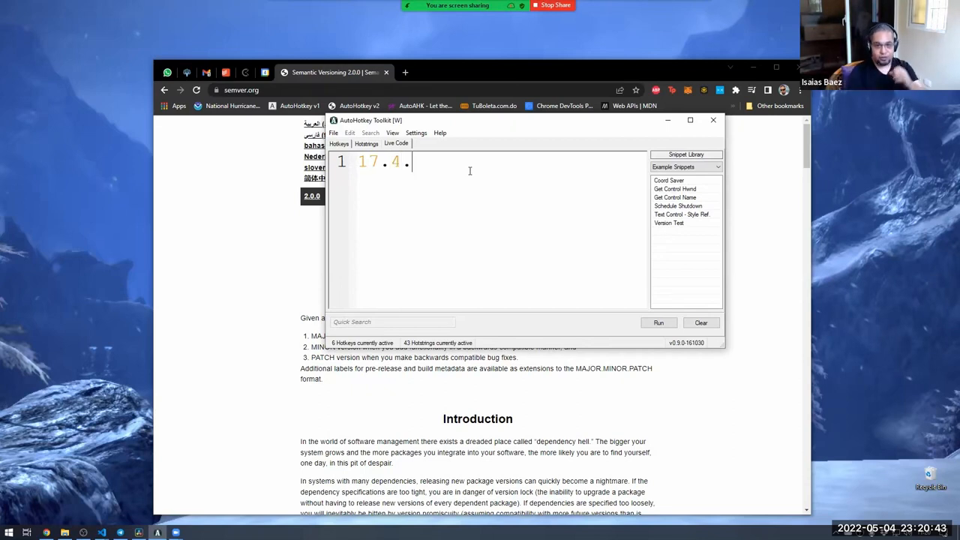
pyautogui.write('2')
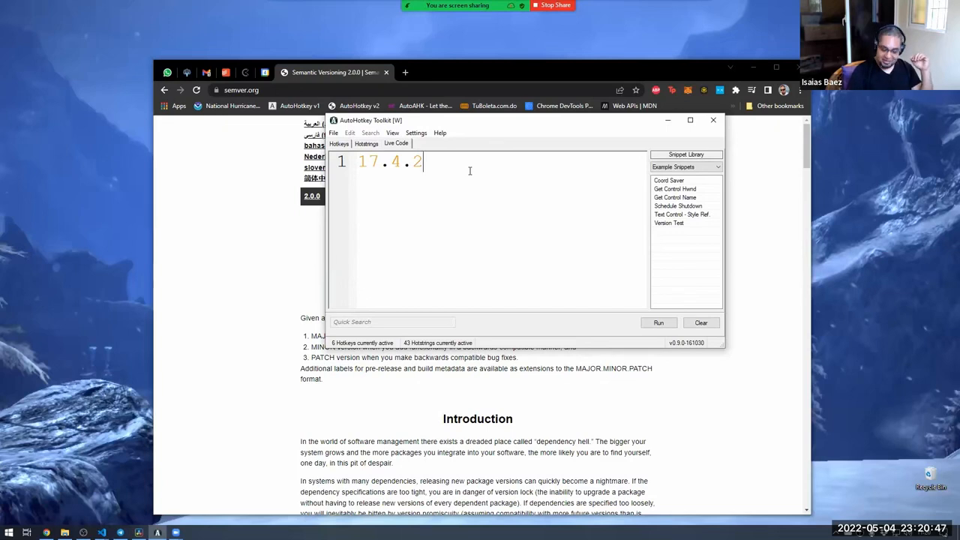
pyautogui.write('.6')
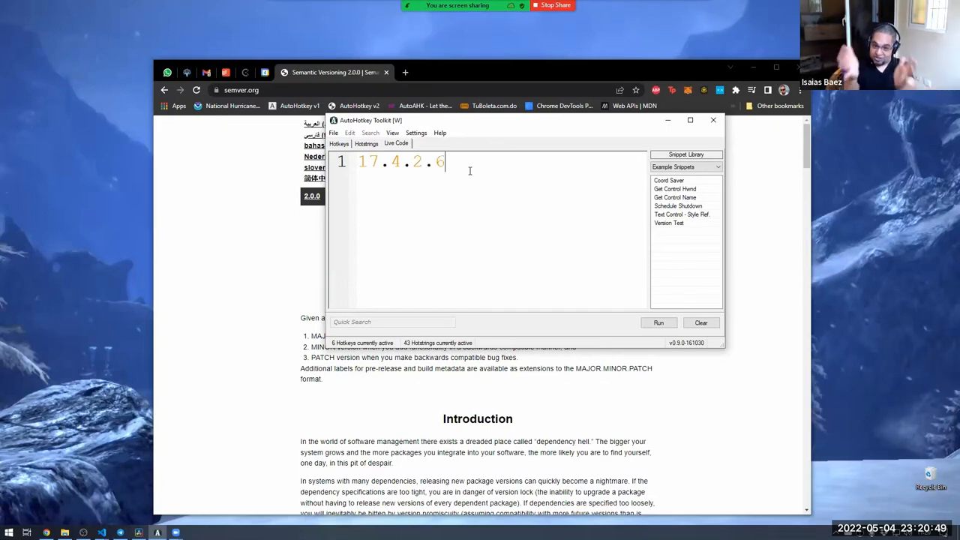
pyautogui.press('Backspace')
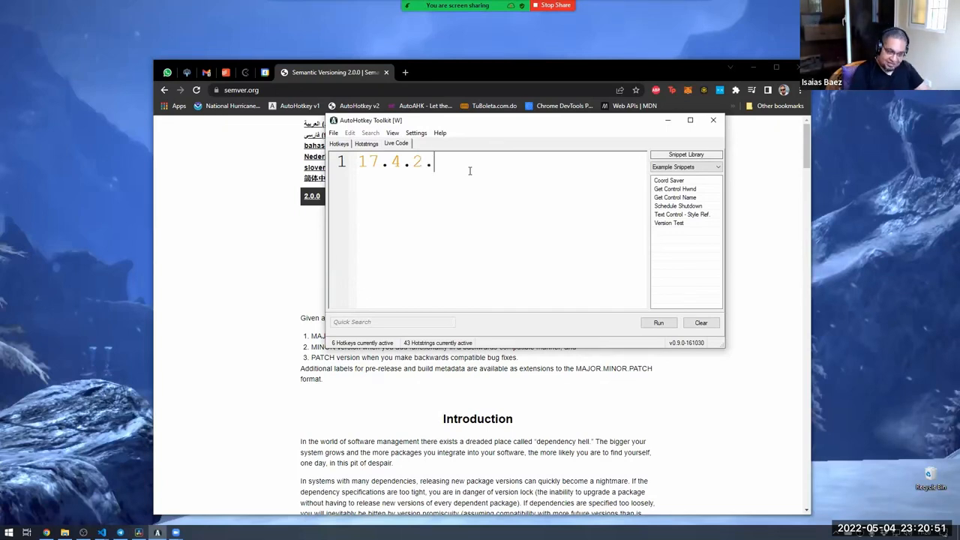
pyautogui.write('9')
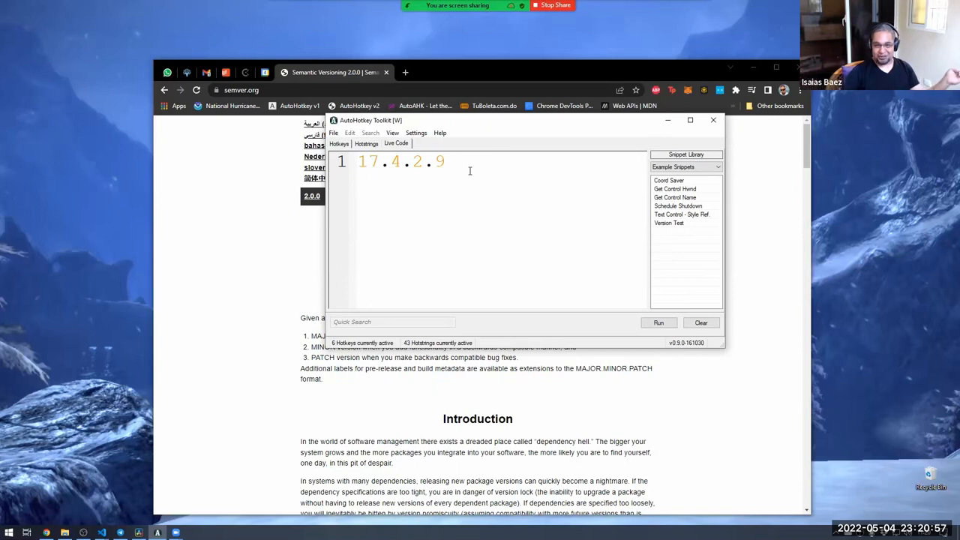
pyautogui.click(445, 162)
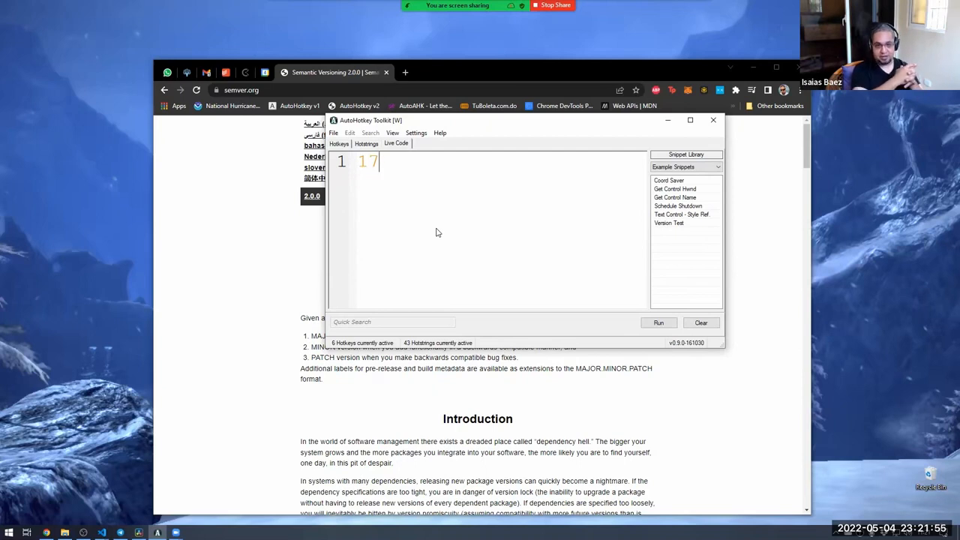
pyautogui.write('.')
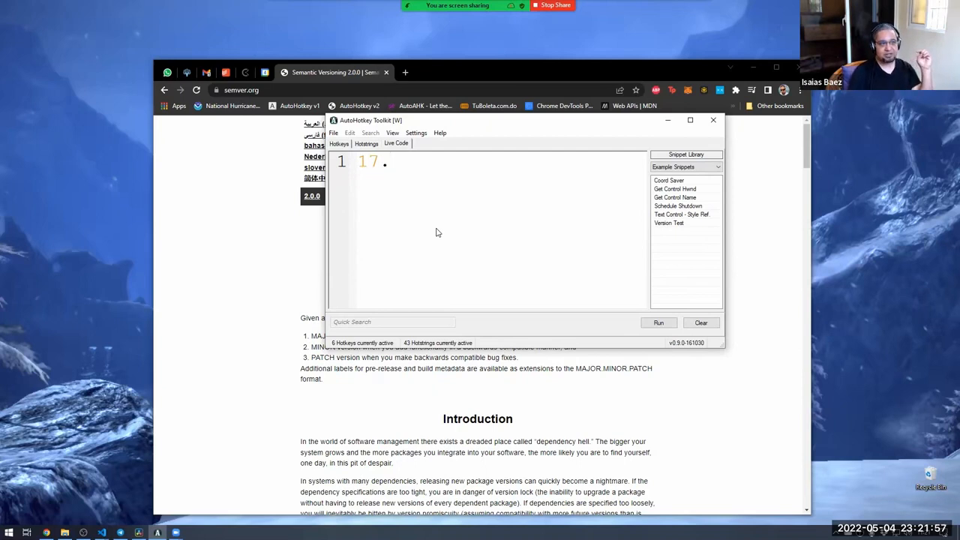
pyautogui.write('4.2.9')
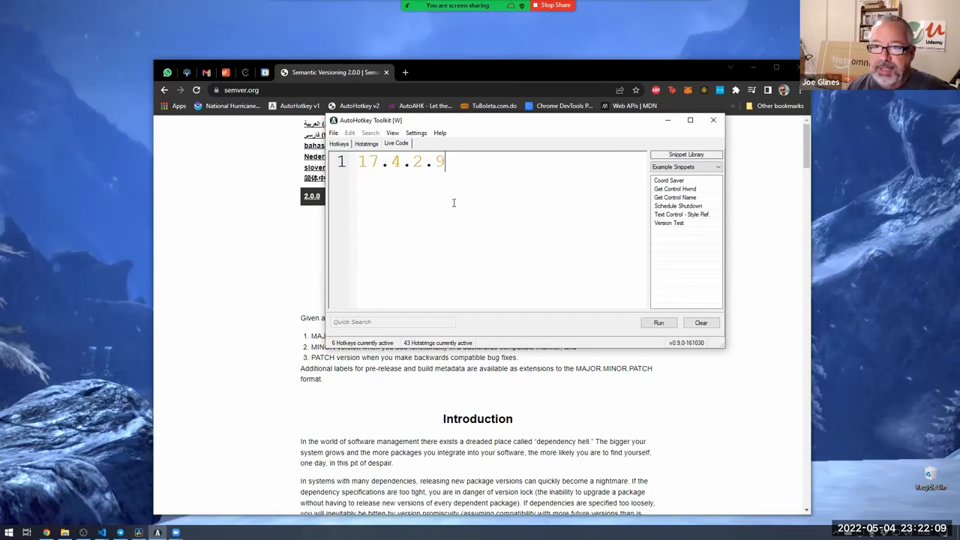
pyautogui.moveTo(429, 198)
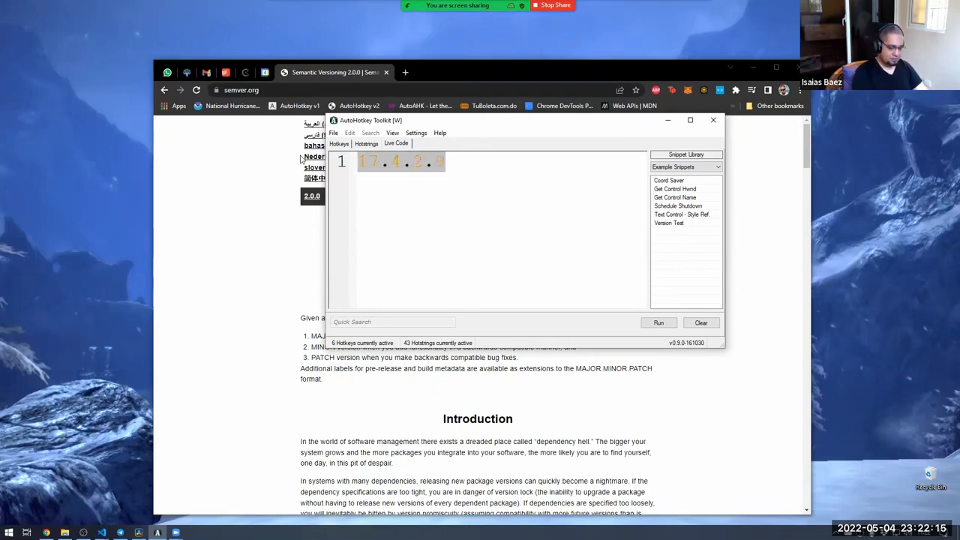
# - Run a msgbox a_ahkversion script and dismiss the 1.1.33.11 version message
pyautogui.write('msgbox %')
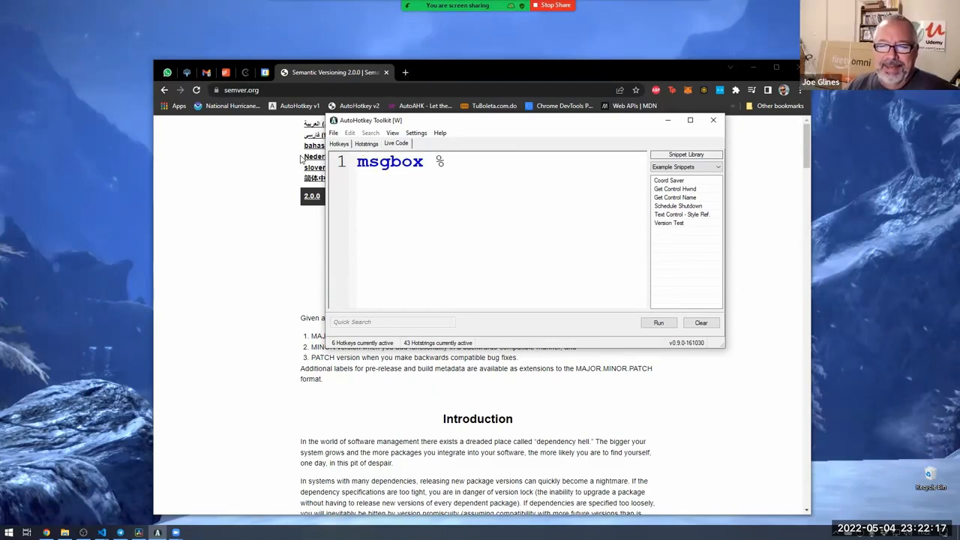
pyautogui.write('a_ahk')
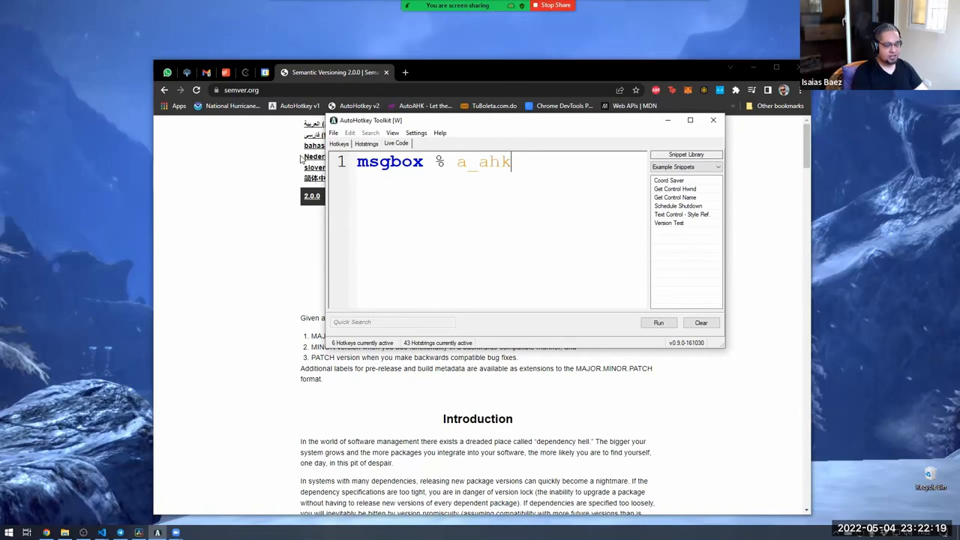
pyautogui.write('version')
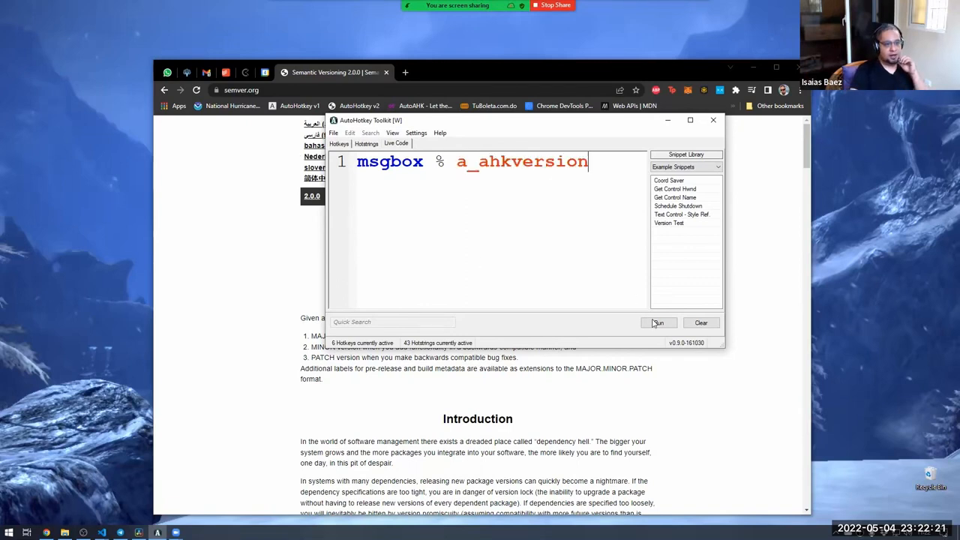
pyautogui.click(658, 322)
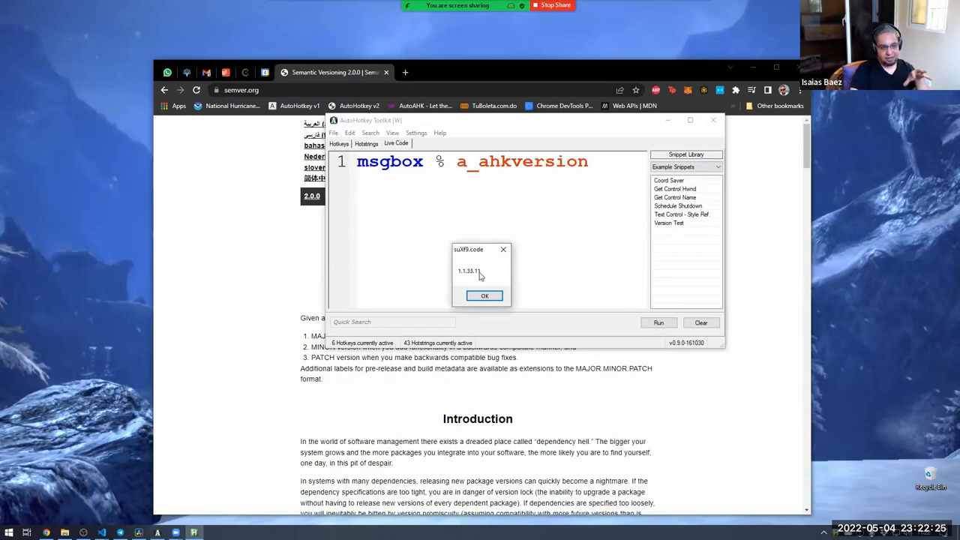
pyautogui.moveTo(467, 273)
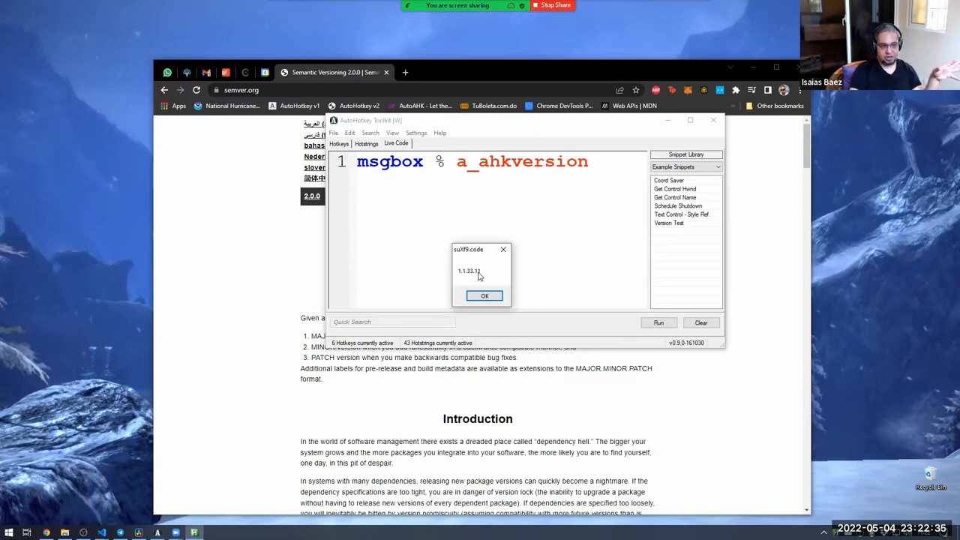
pyautogui.moveTo(463, 277)
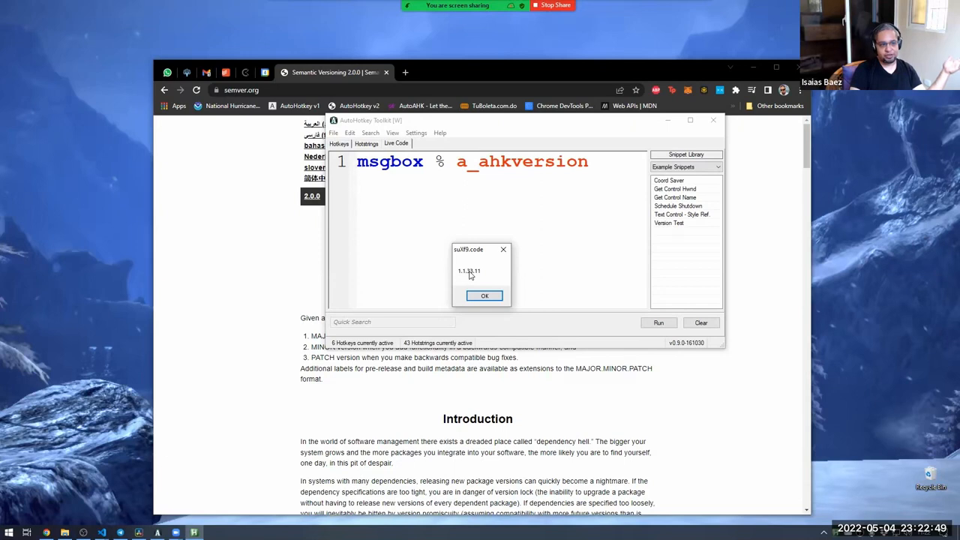
pyautogui.moveTo(467, 276)
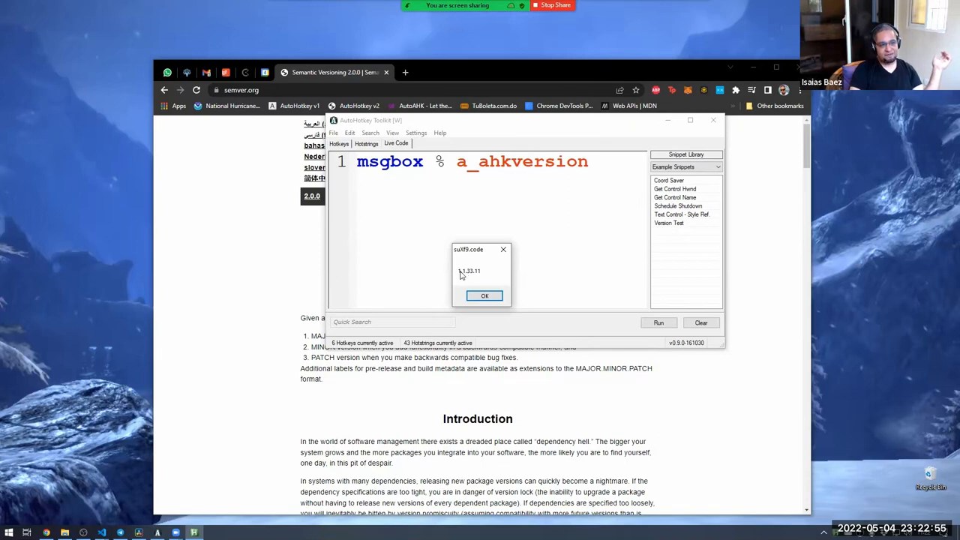
pyautogui.moveTo(457, 273)
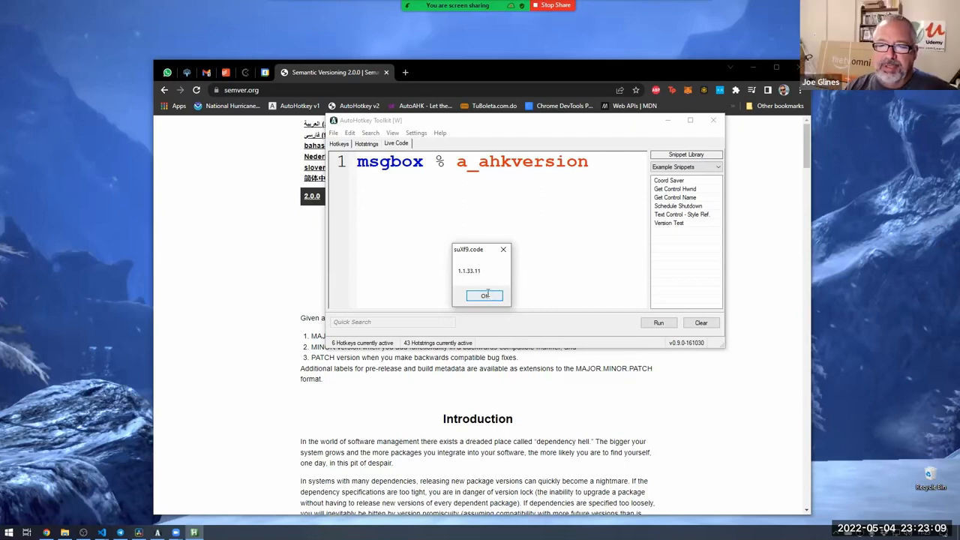
pyautogui.click(416, 133)
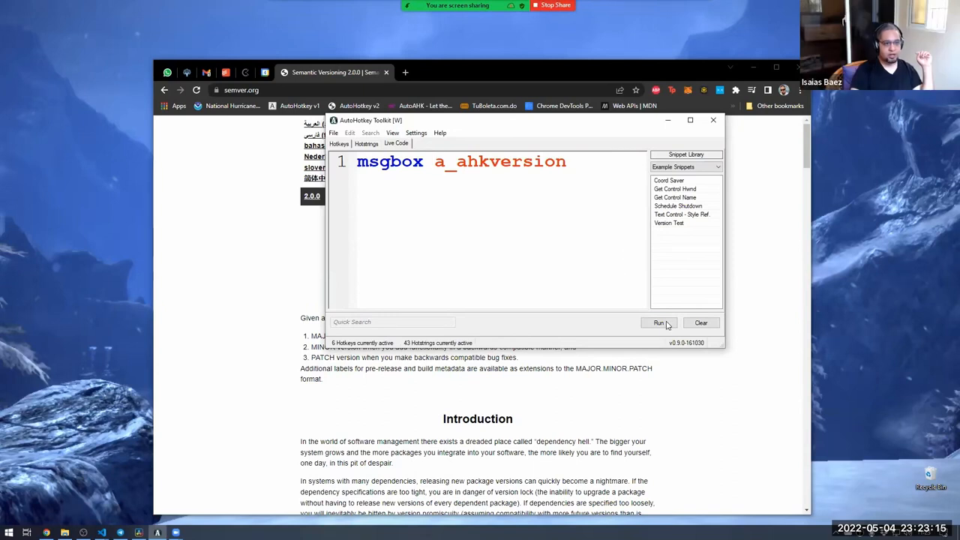
# - Run the revised version line and close the resulting 2.0-beta.3 message
pyautogui.click(658, 322)
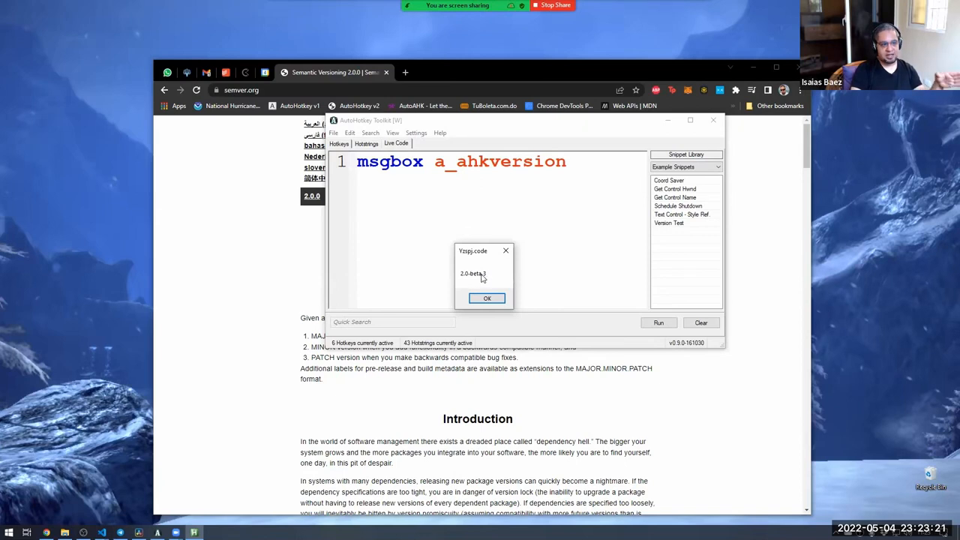
pyautogui.moveTo(259, 247)
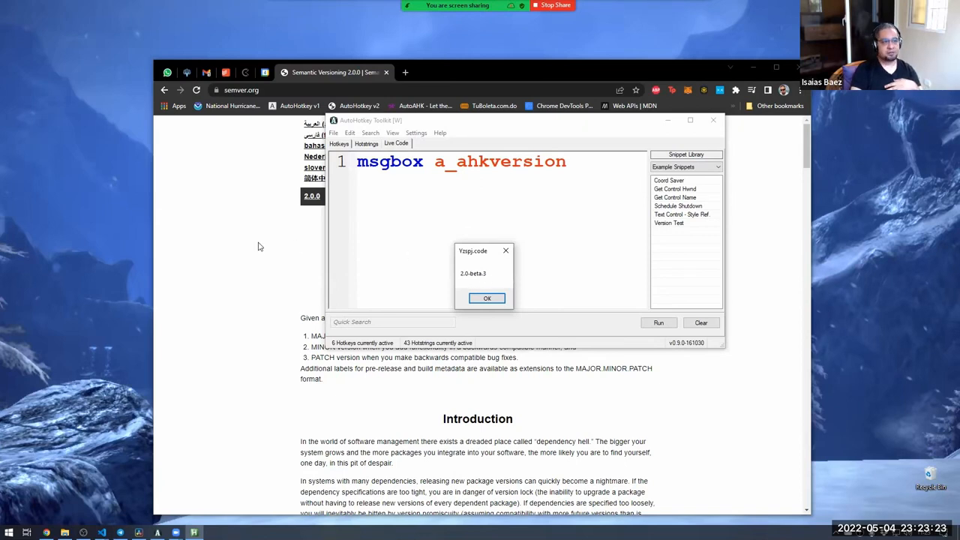
pyautogui.click(487, 298)
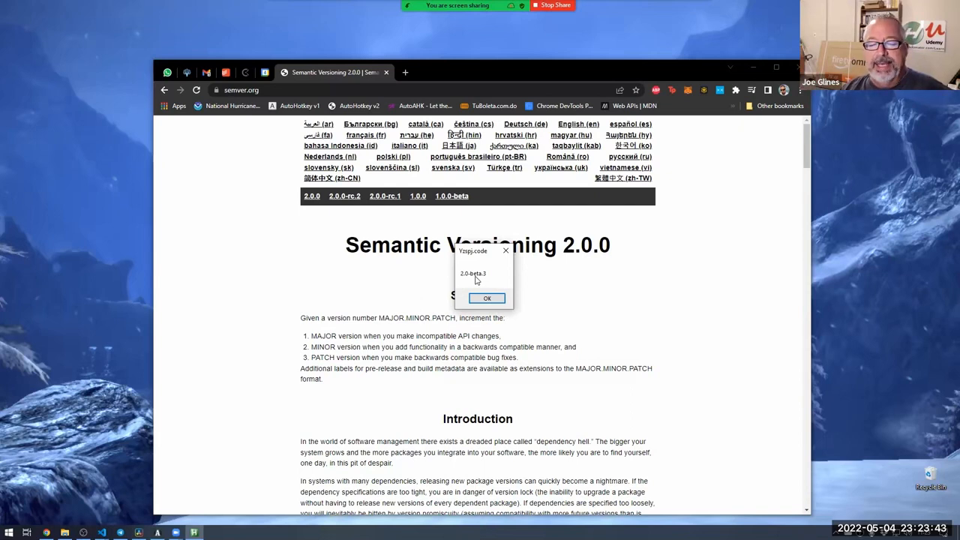
pyautogui.moveTo(469, 284)
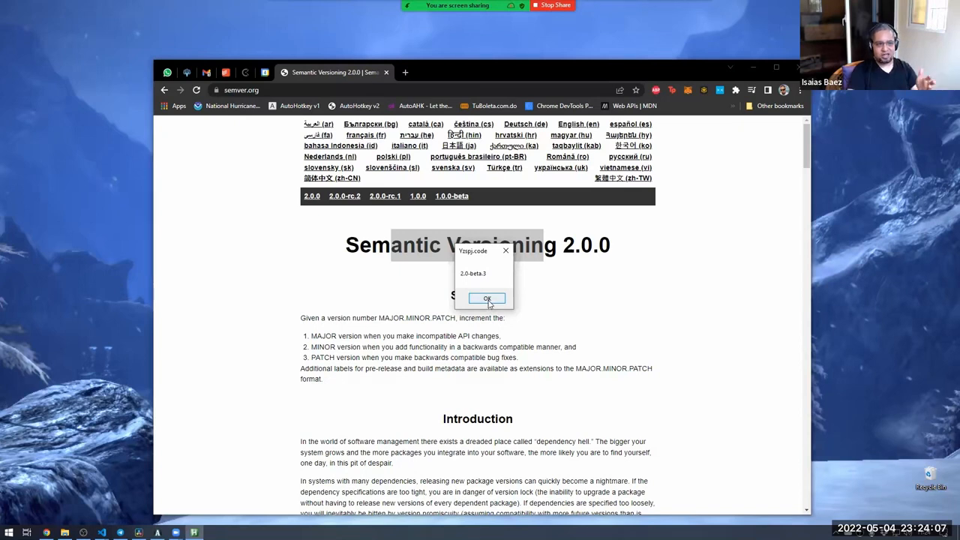
pyautogui.click(486, 298)
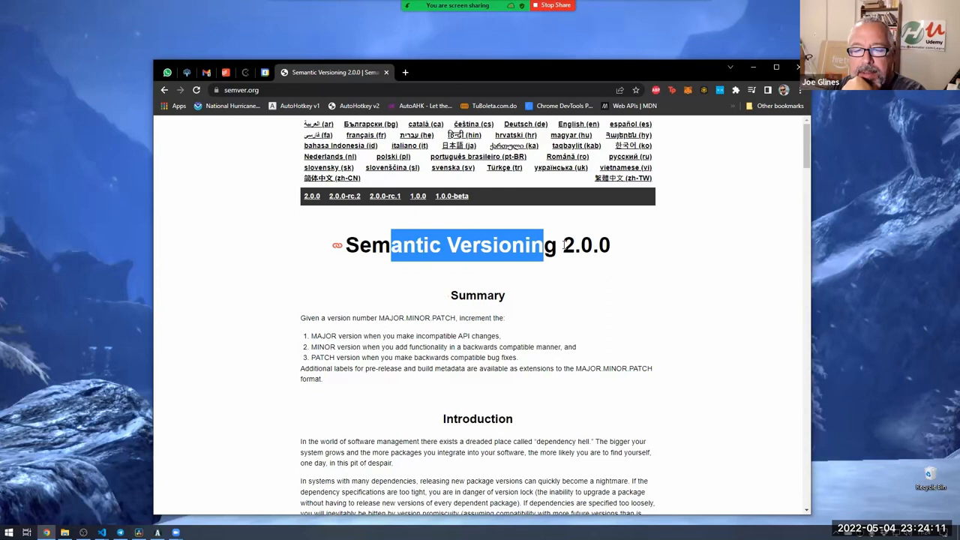
pyautogui.doubleClick(587, 245)
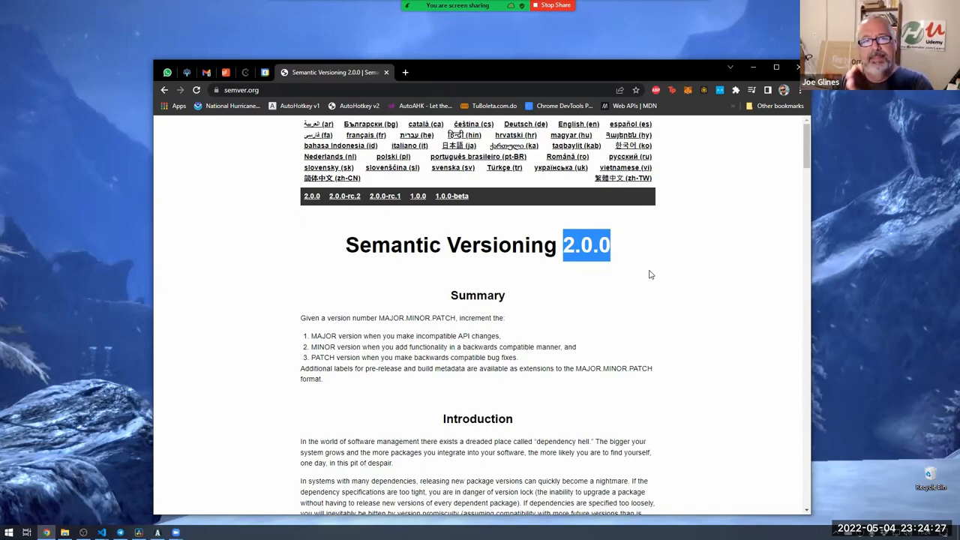
pyautogui.moveTo(581, 234)
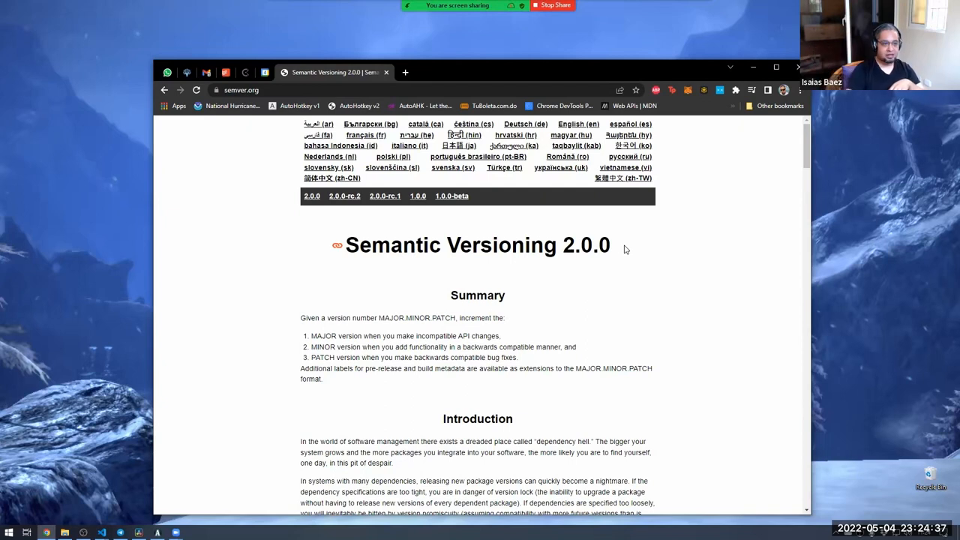
pyautogui.doubleClick(569, 246)
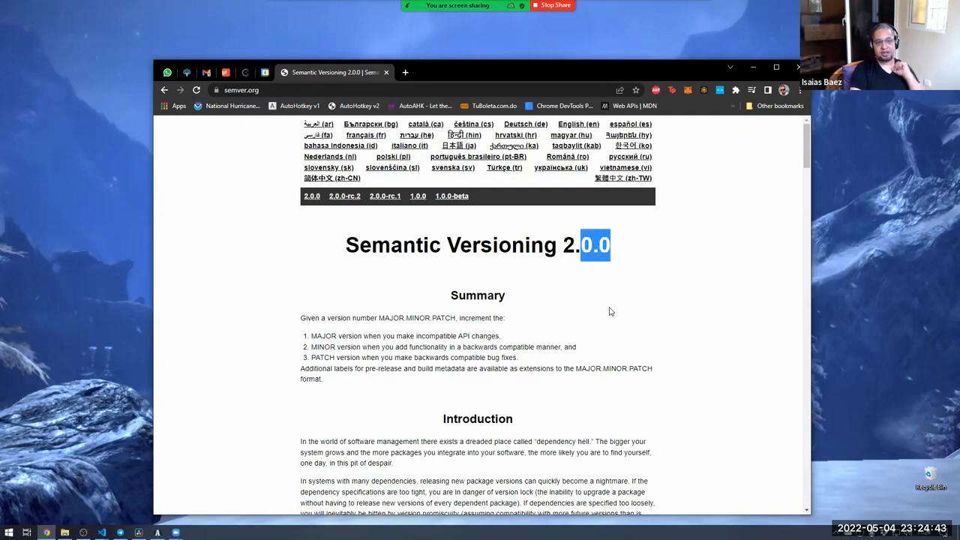
pyautogui.moveTo(605, 325)
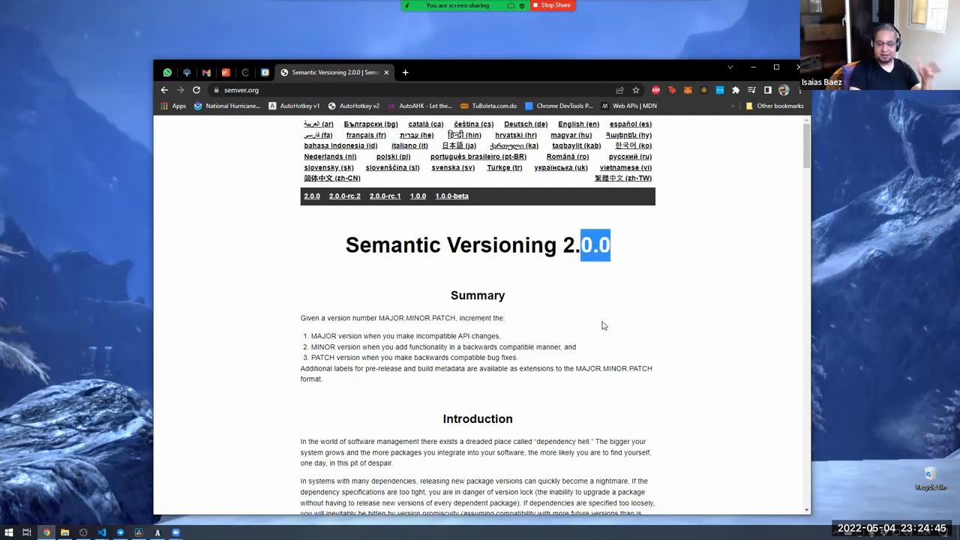
pyautogui.moveTo(591, 306)
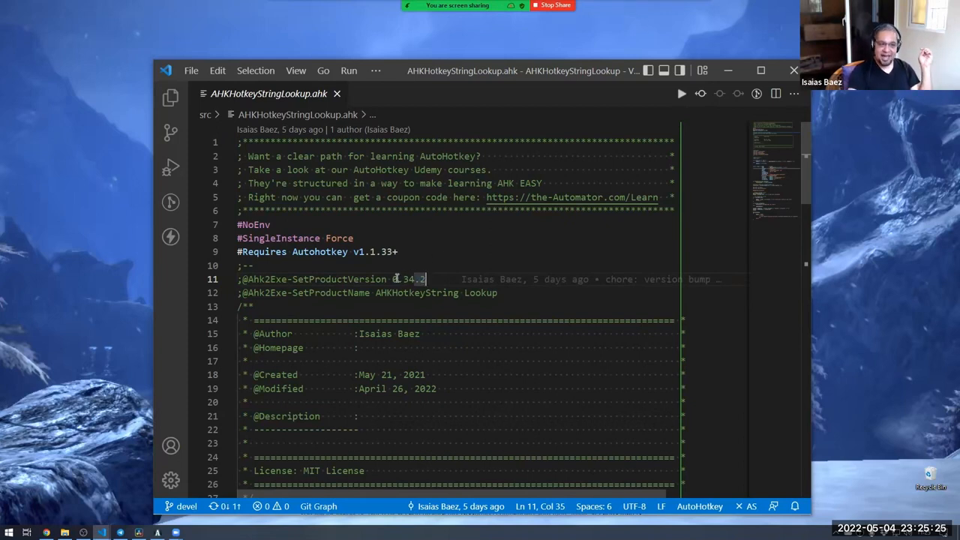
# - Select line 11's product version number and retype its last digit as 0, giving 0.35.0
pyautogui.moveTo(394, 279); pyautogui.dragTo(426, 279)
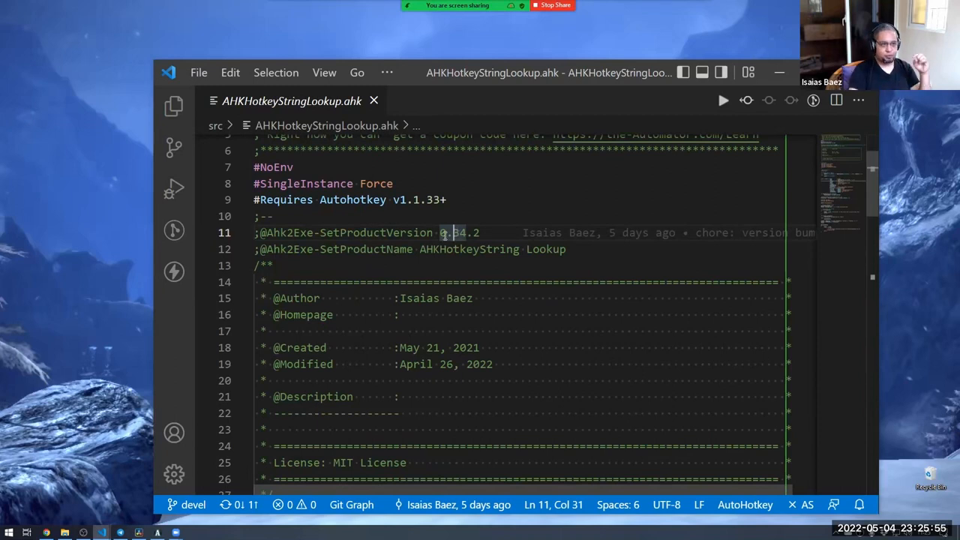
pyautogui.click(441, 232)
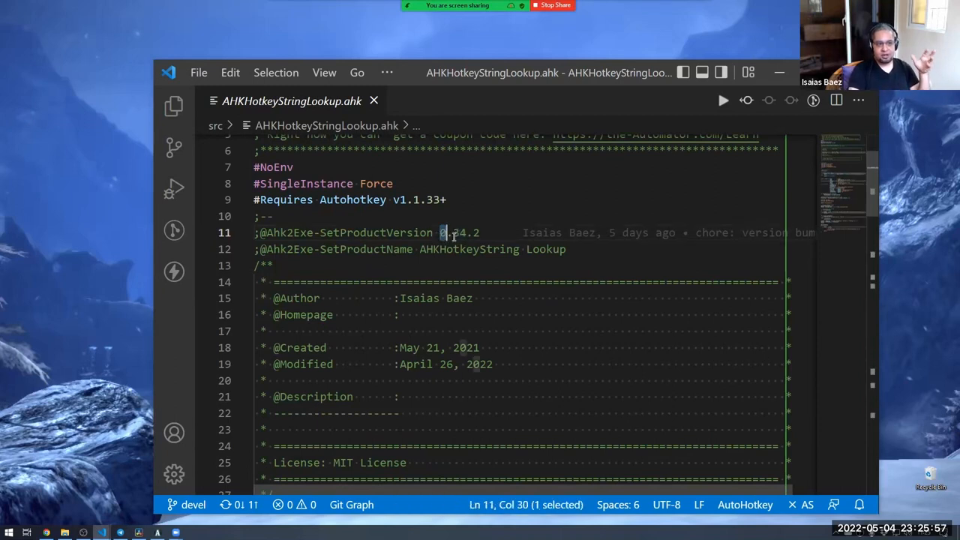
pyautogui.doubleClick(459, 233)
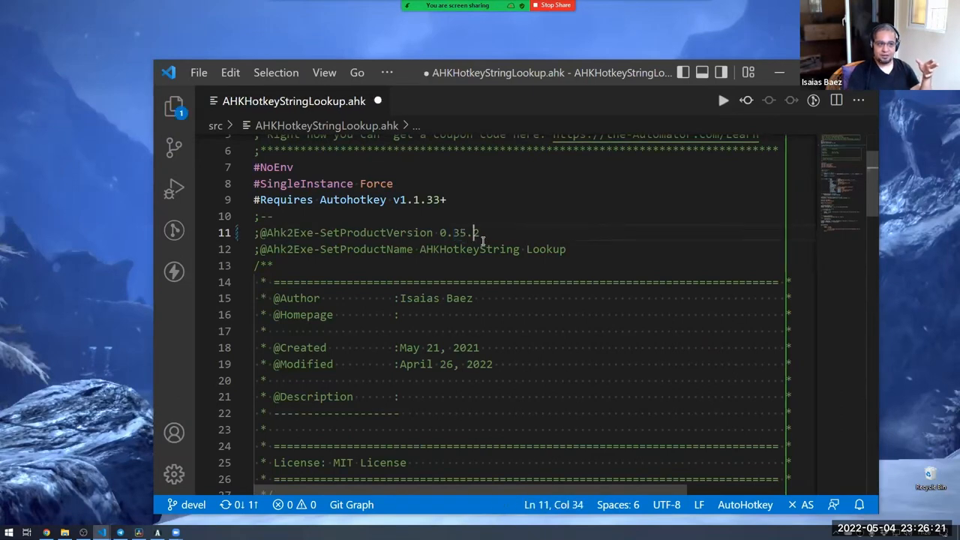
pyautogui.write('0')
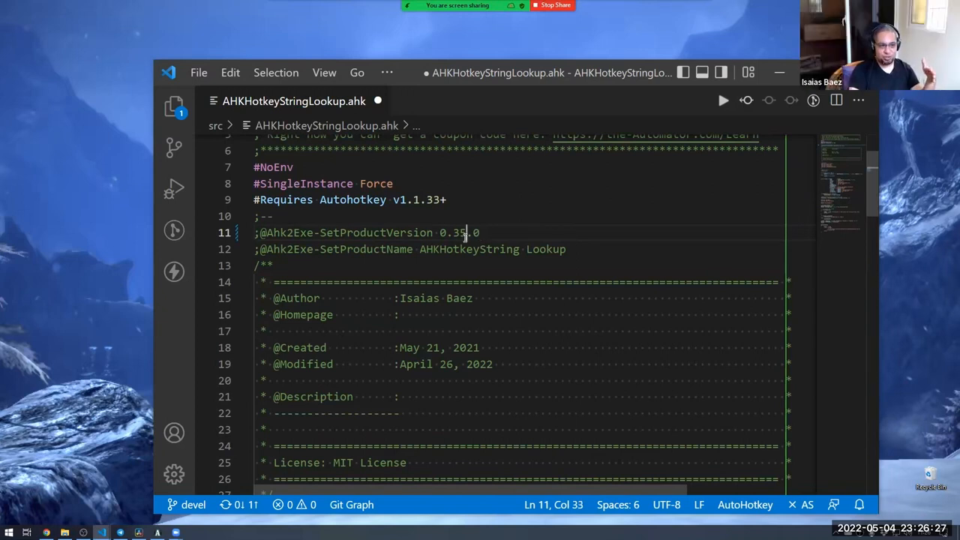
pyautogui.write('1')
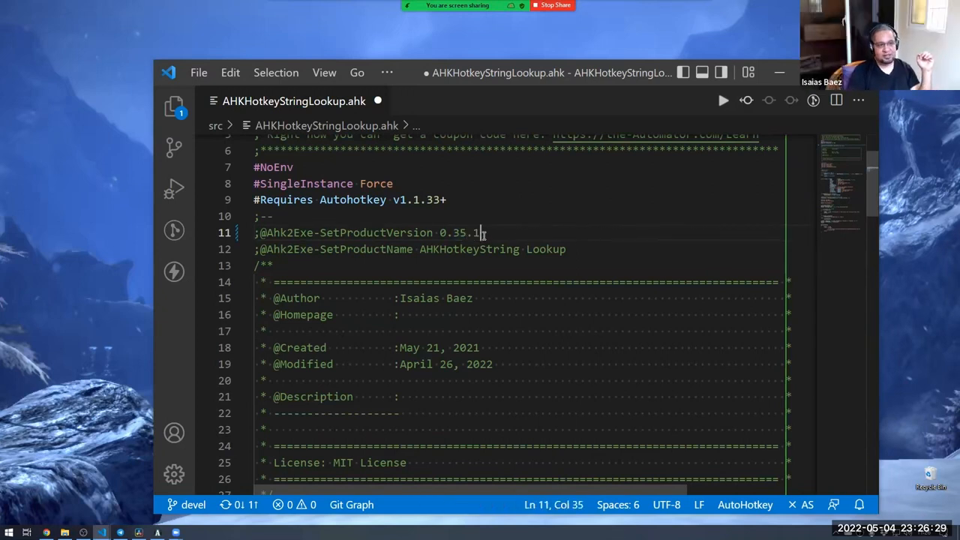
pyautogui.press('Backspace')
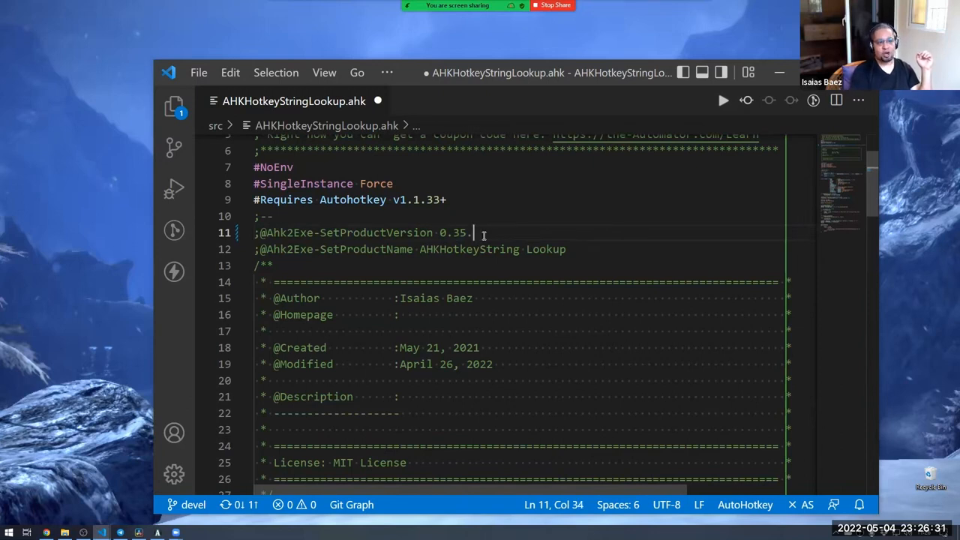
pyautogui.write('0')
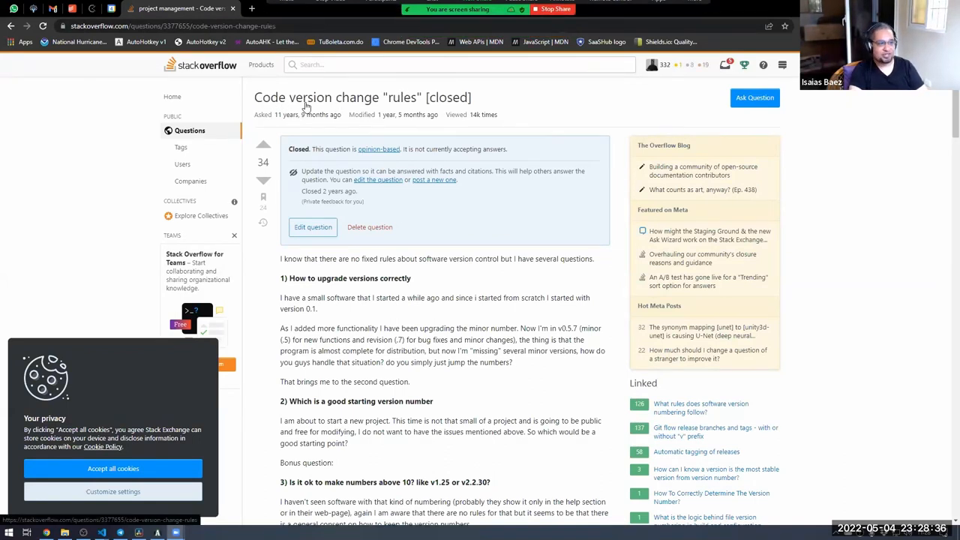
# - Highlight the question's age and upgrade question, then the answer's numbering-policy sentence
pyautogui.doubleClick(286, 114)
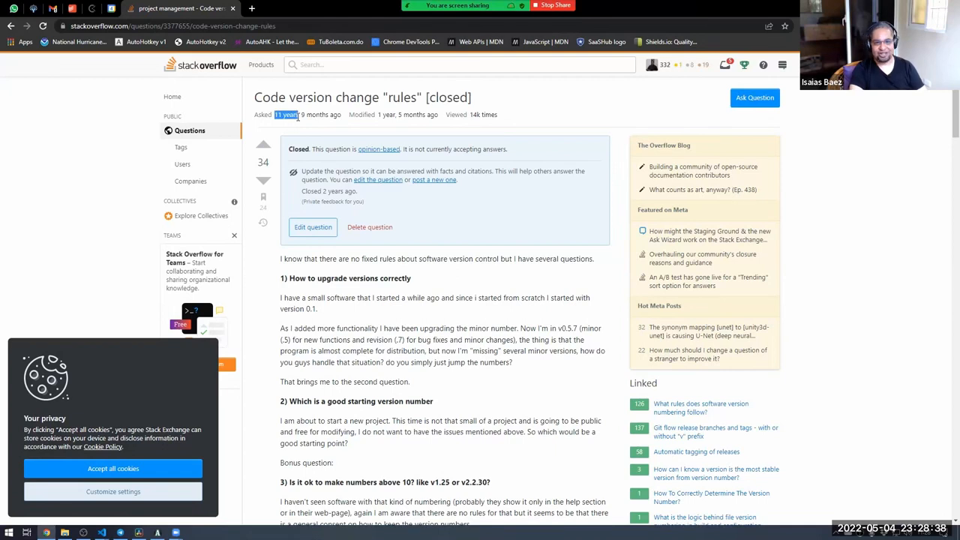
pyautogui.moveTo(309, 193)
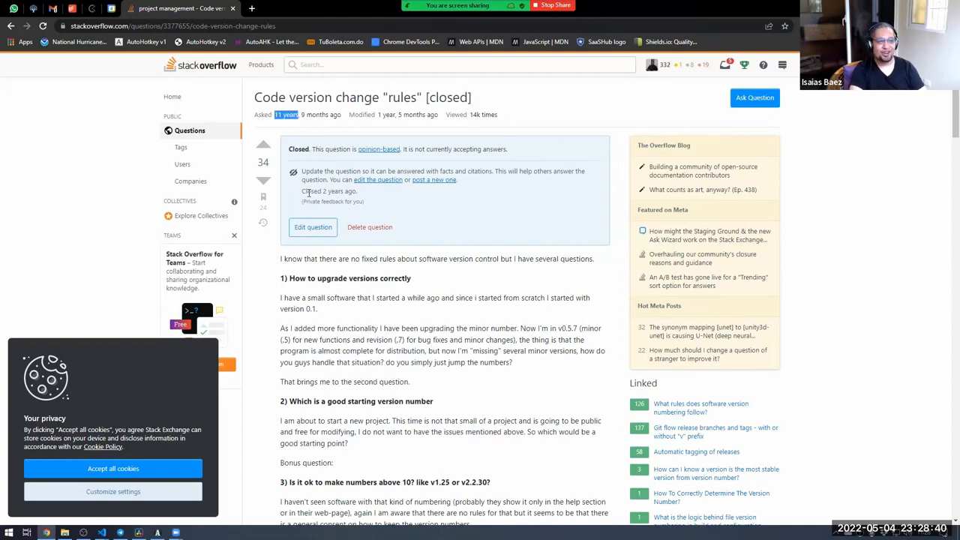
pyautogui.scroll(-3)
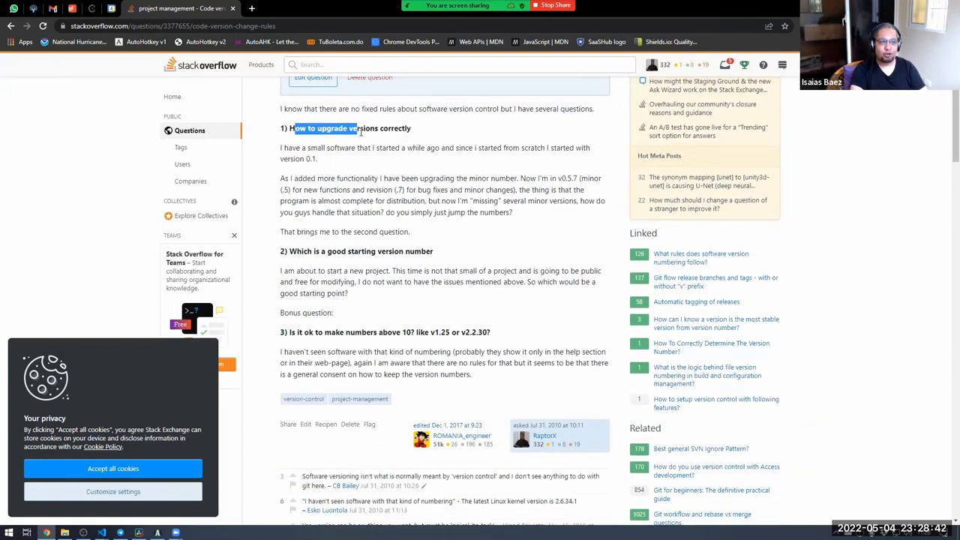
pyautogui.moveTo(362, 128); pyautogui.dragTo(398, 128)
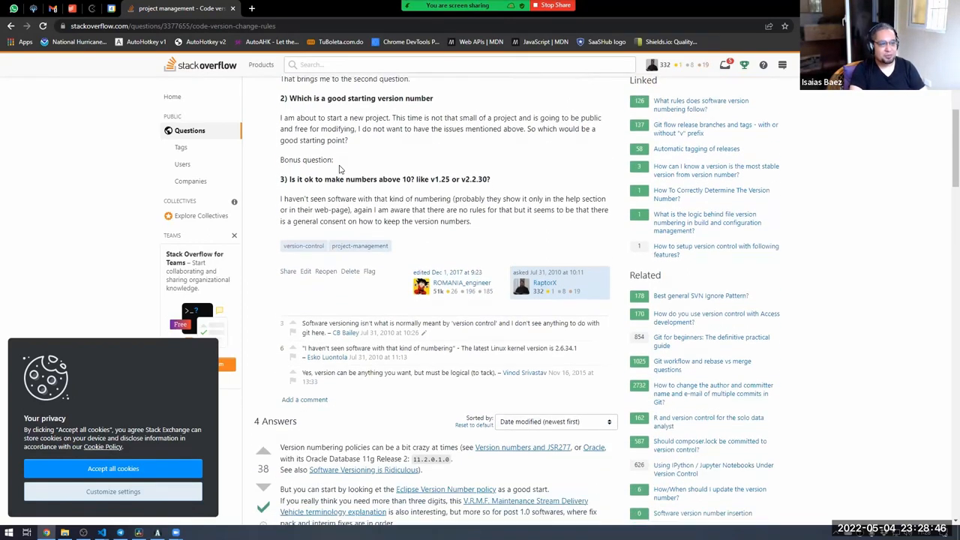
pyautogui.scroll(-3)
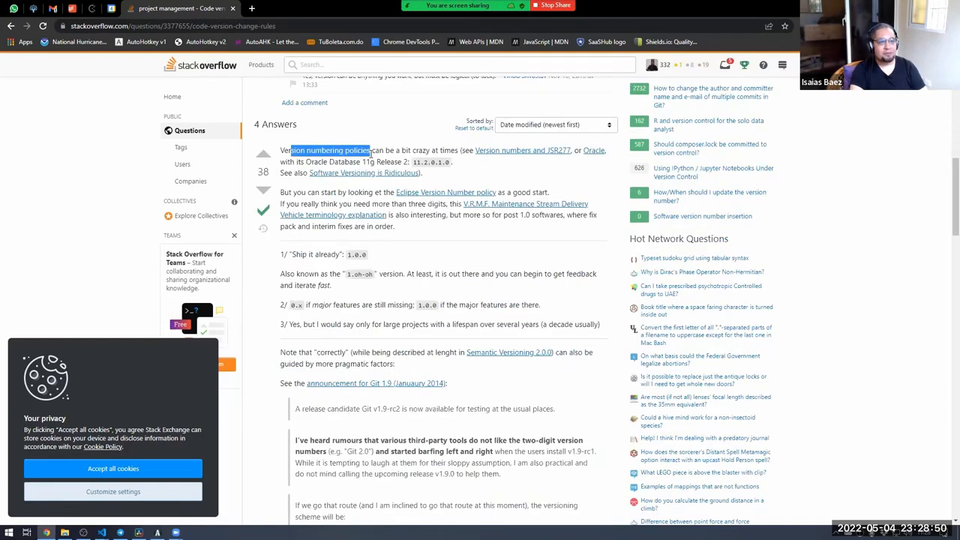
pyautogui.moveTo(291, 150); pyautogui.dragTo(454, 150)
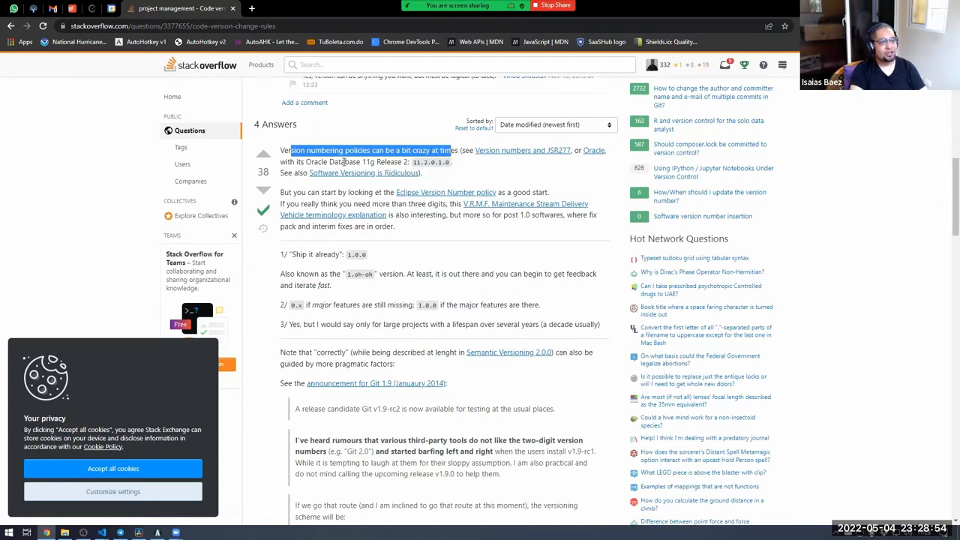
pyautogui.moveTo(343, 185)
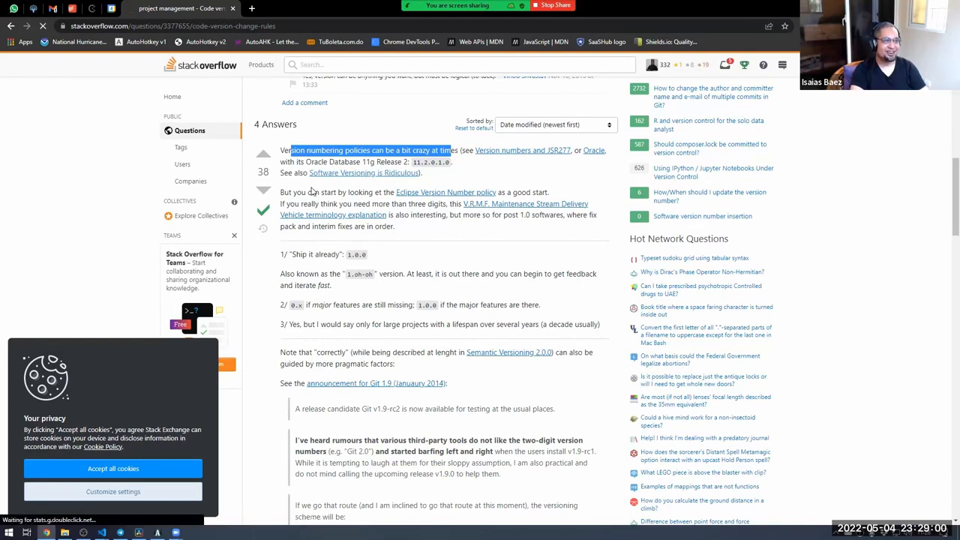
# - Scroll the answer, marking 1.0.0 and 'pragmatic factors', down to the Git 1.9 quote
pyautogui.click(364, 173)
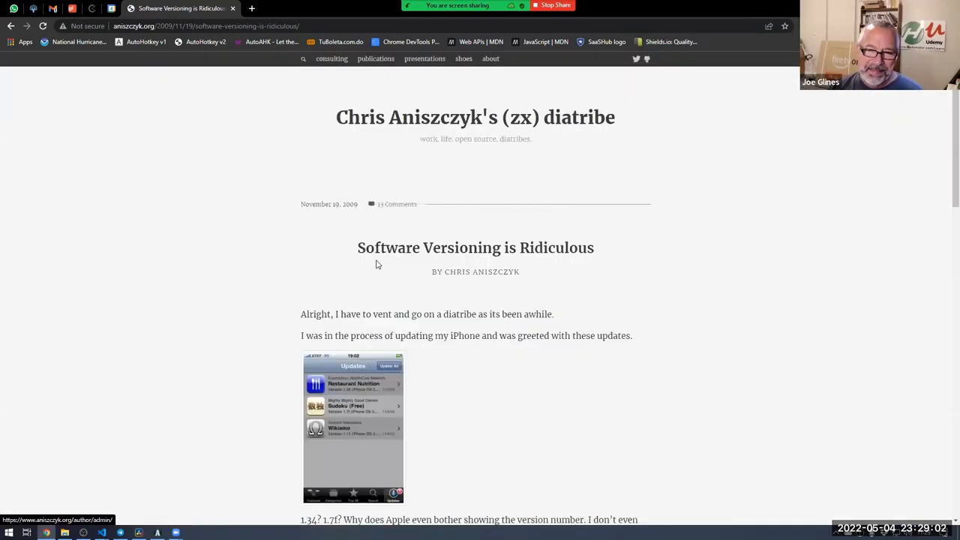
pyautogui.scroll(-3)
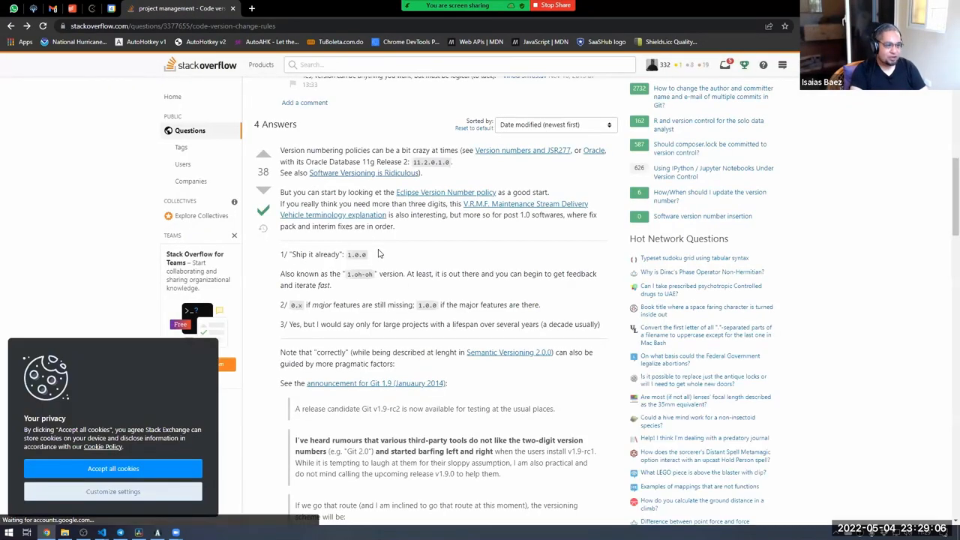
pyautogui.scroll(-3)
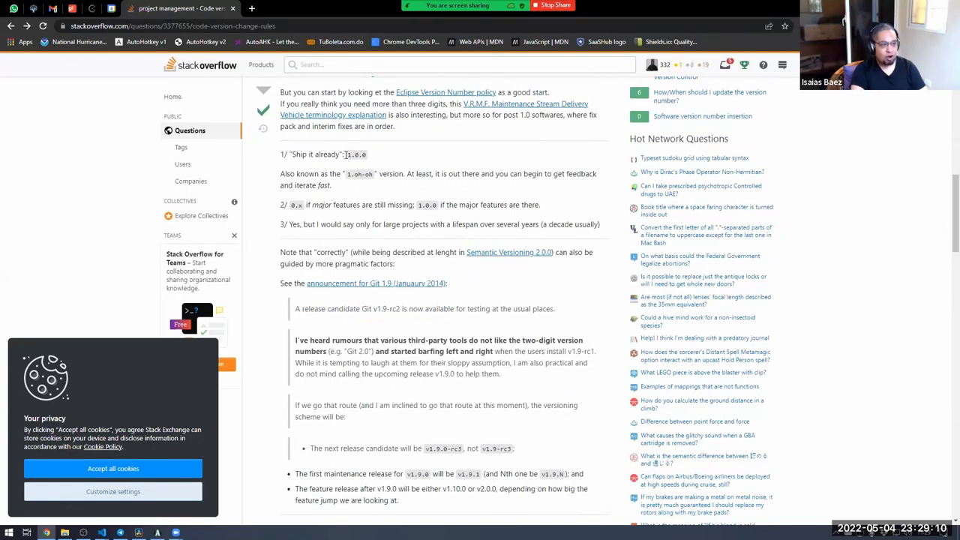
pyautogui.doubleClick(356, 154)
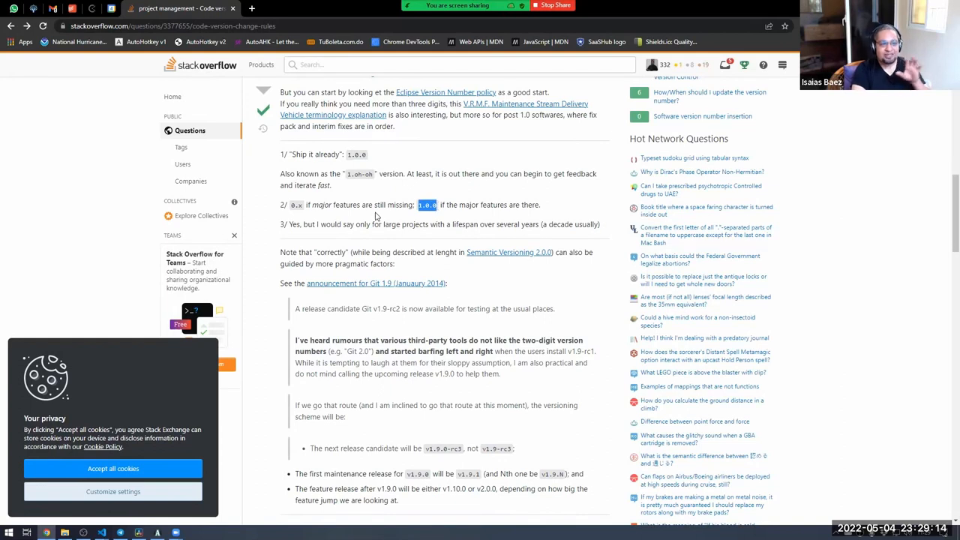
pyautogui.scroll(-3)
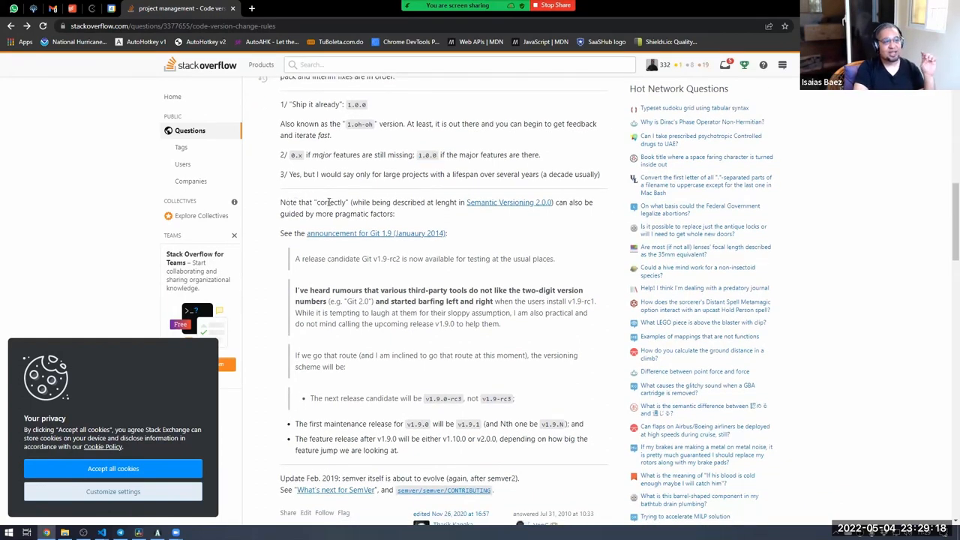
pyautogui.doubleClick(332, 203)
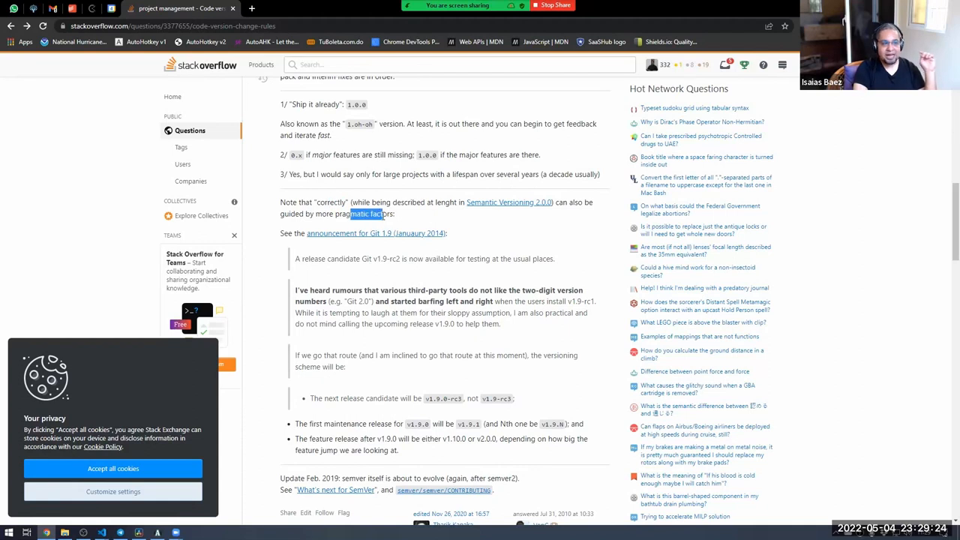
pyautogui.scroll(-3)
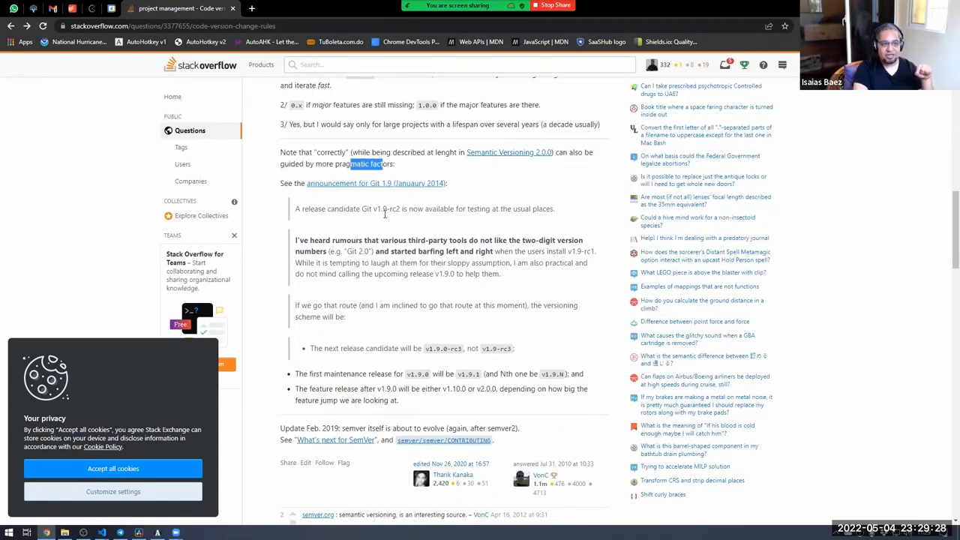
pyautogui.scroll(-3)
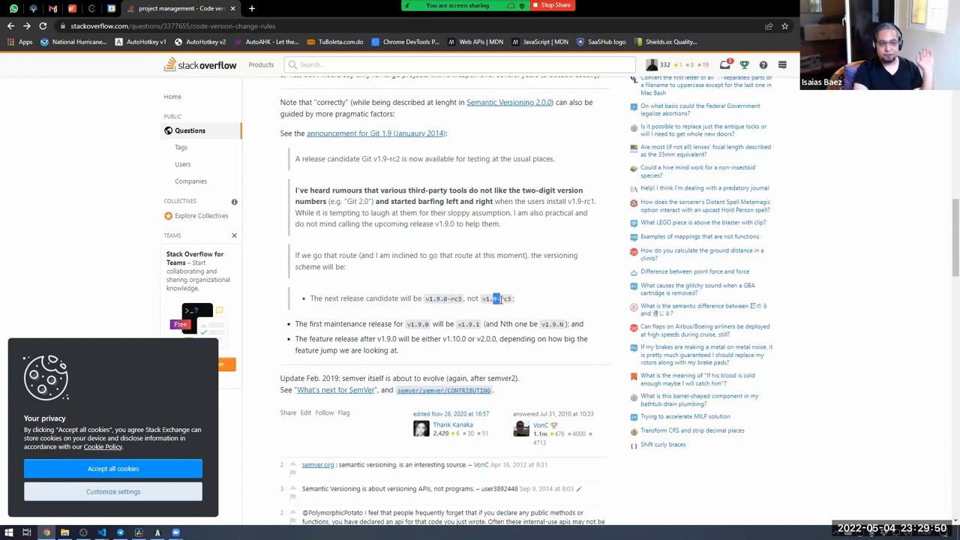
pyautogui.scroll(-3)
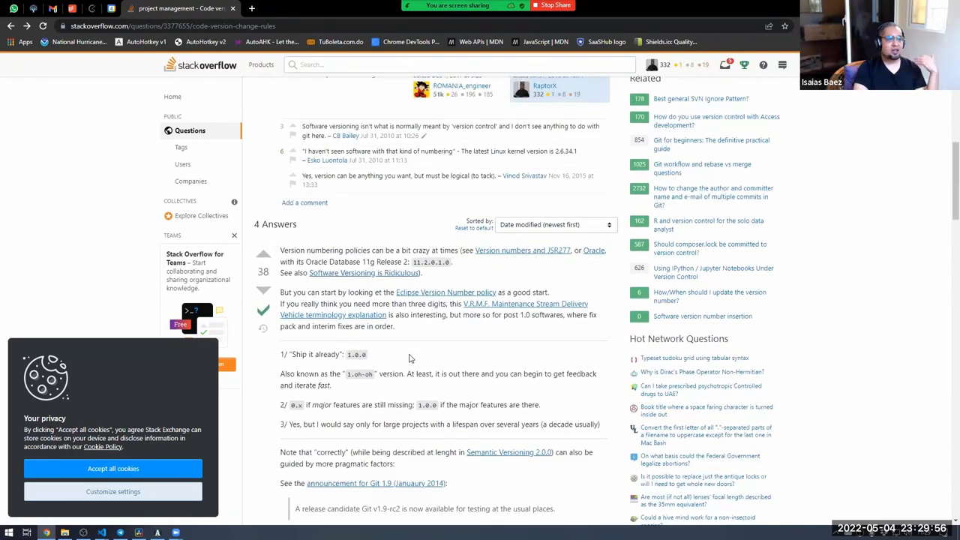
pyautogui.scroll(3)
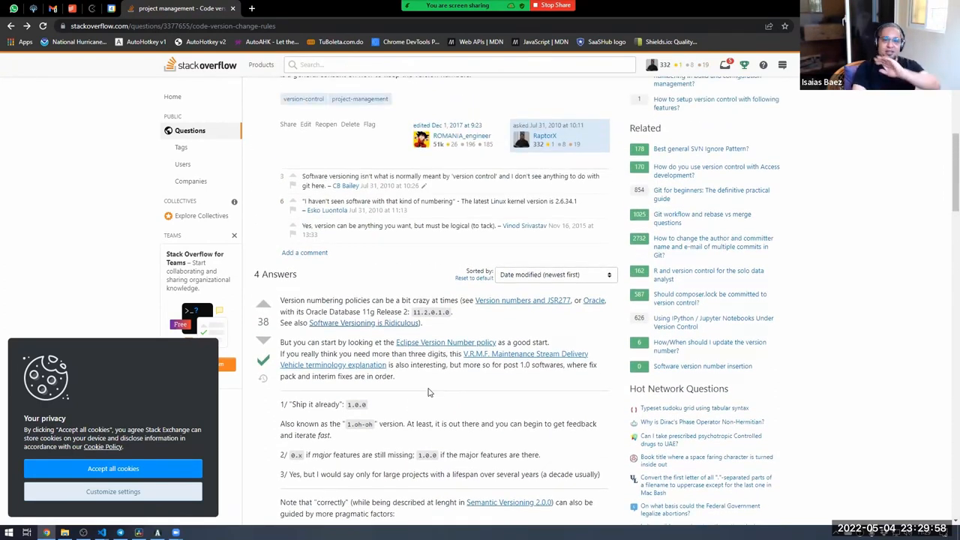
pyautogui.scroll(-3)
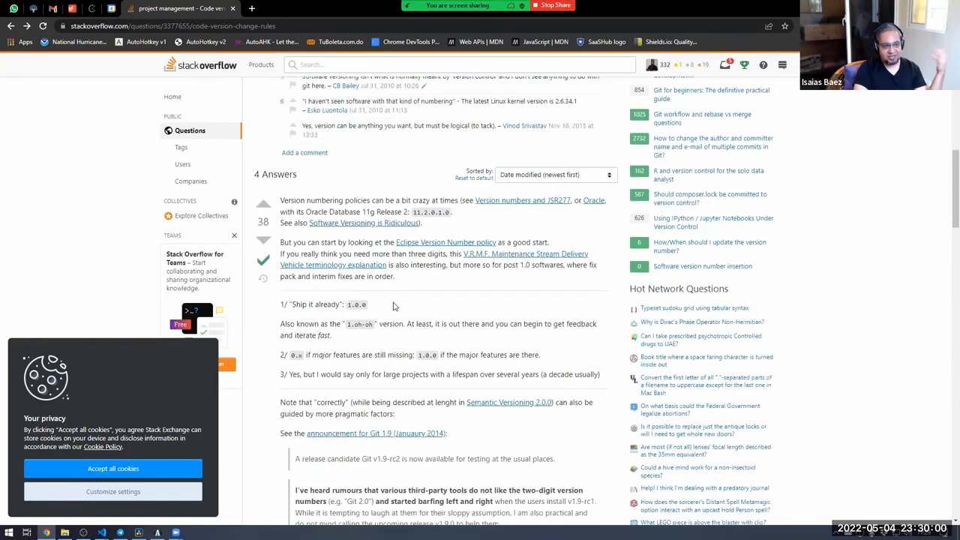
pyautogui.scroll(-3)
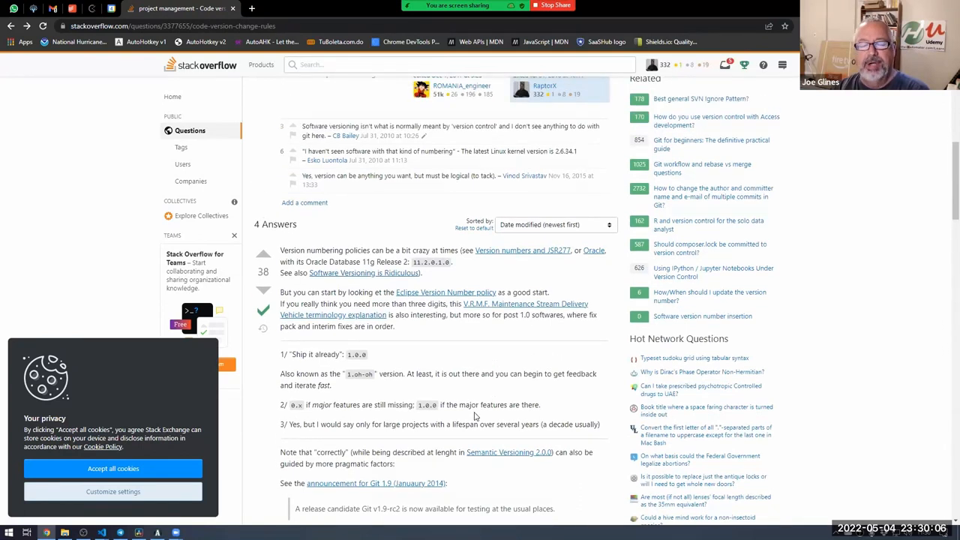
pyautogui.scroll(-3)
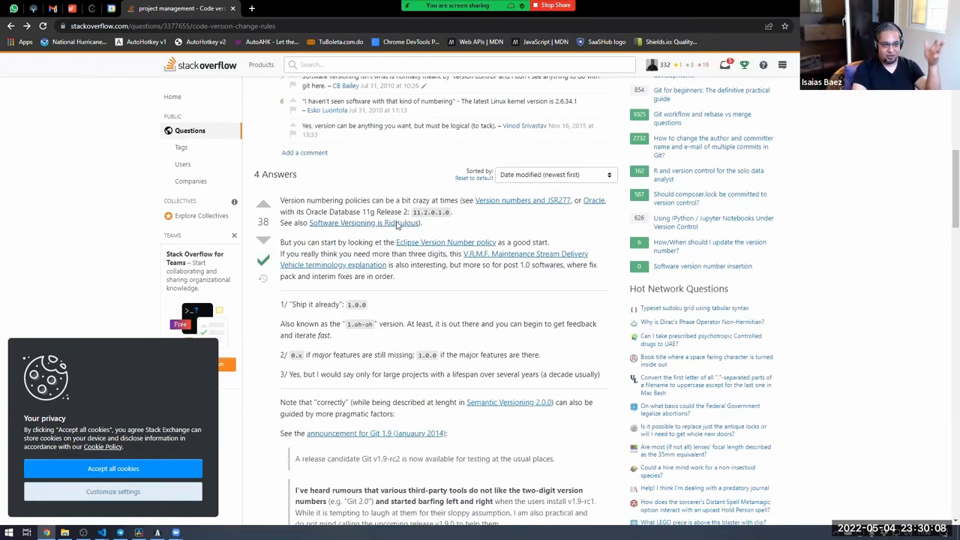